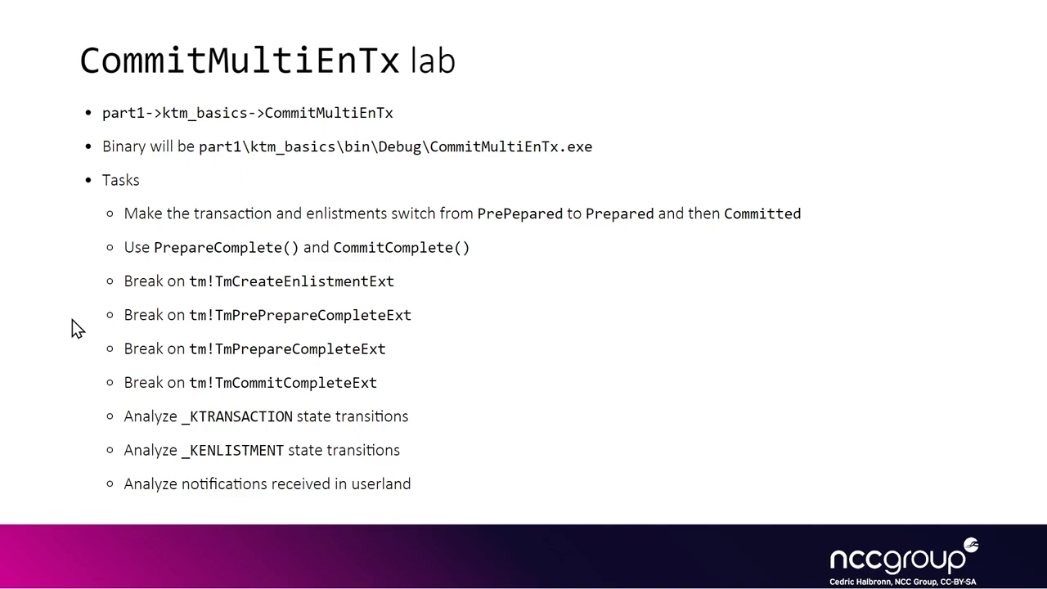
pyautogui.moveTo(412, 248)
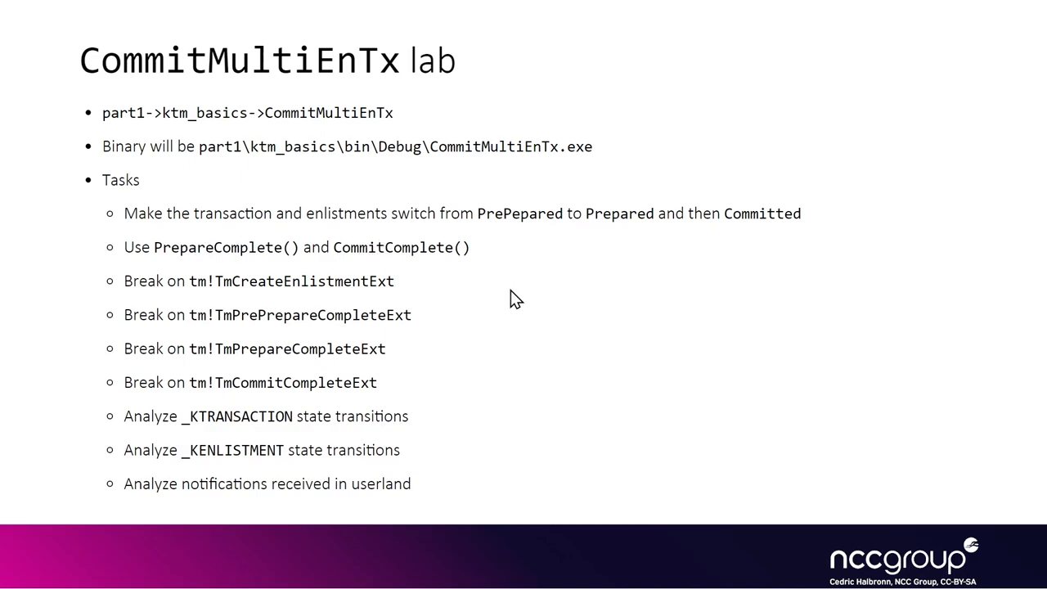
pyautogui.moveTo(325, 281)
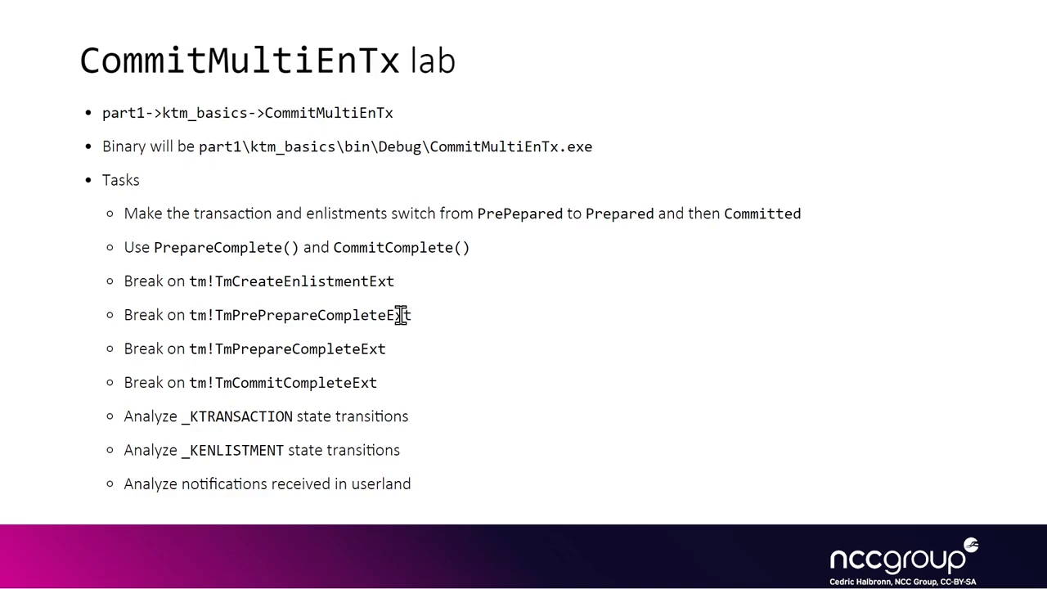
pyautogui.moveTo(309, 347)
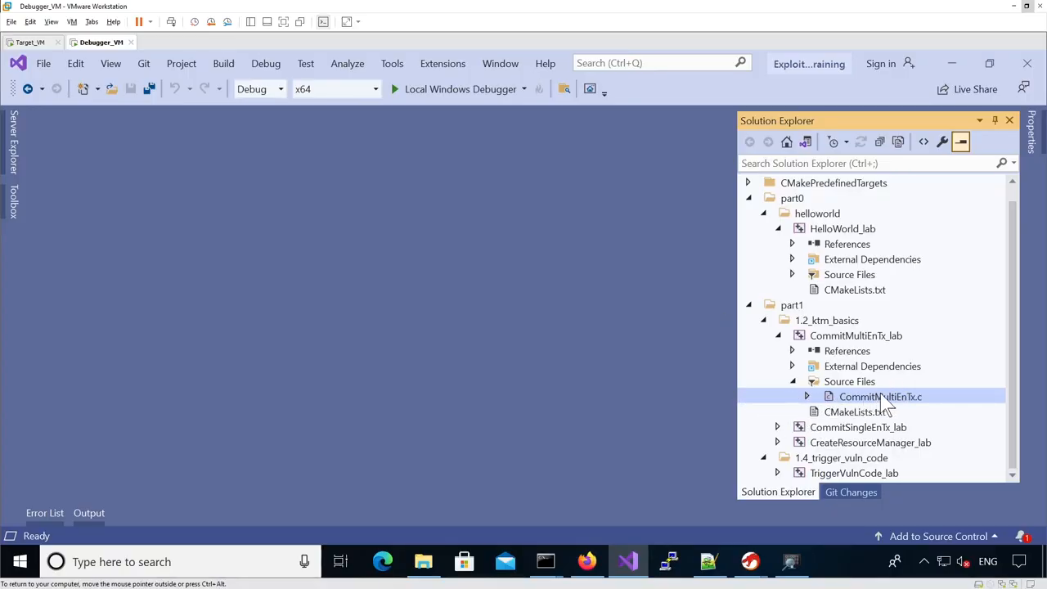
# - Open CommitMultiEnTx.c and read from the GUID-printing helpers down to the GetNotificationResourceManager wrapper
pyautogui.doubleClick(880, 395)
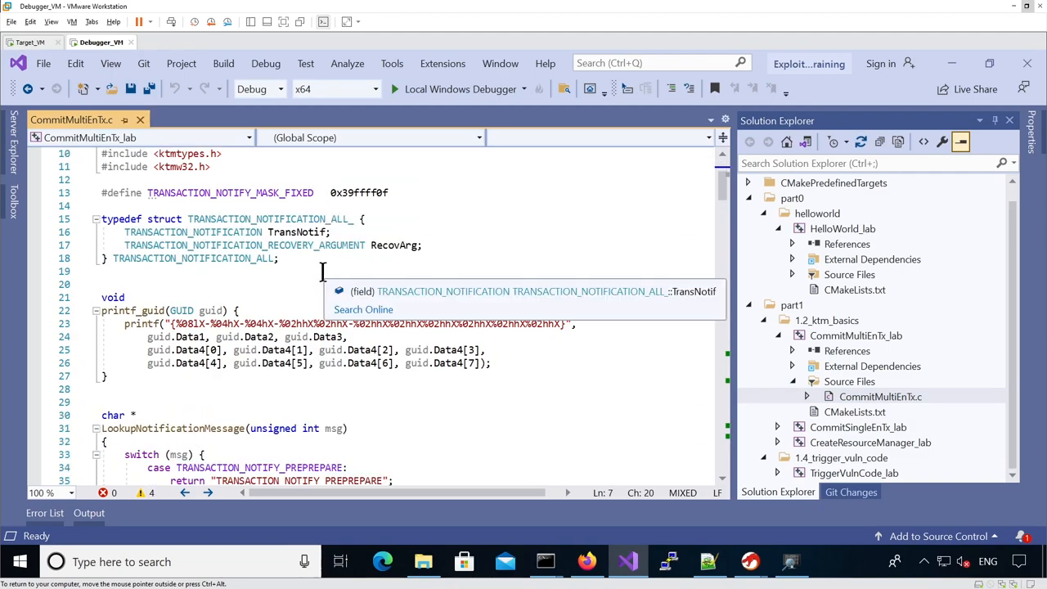
pyautogui.moveTo(252, 193)
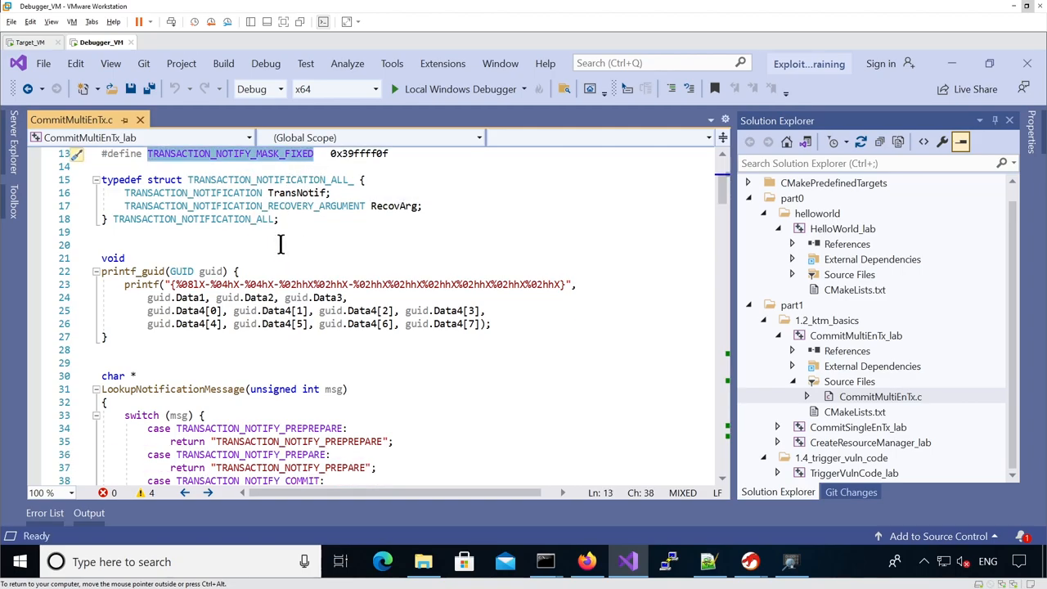
pyautogui.scroll(-3)
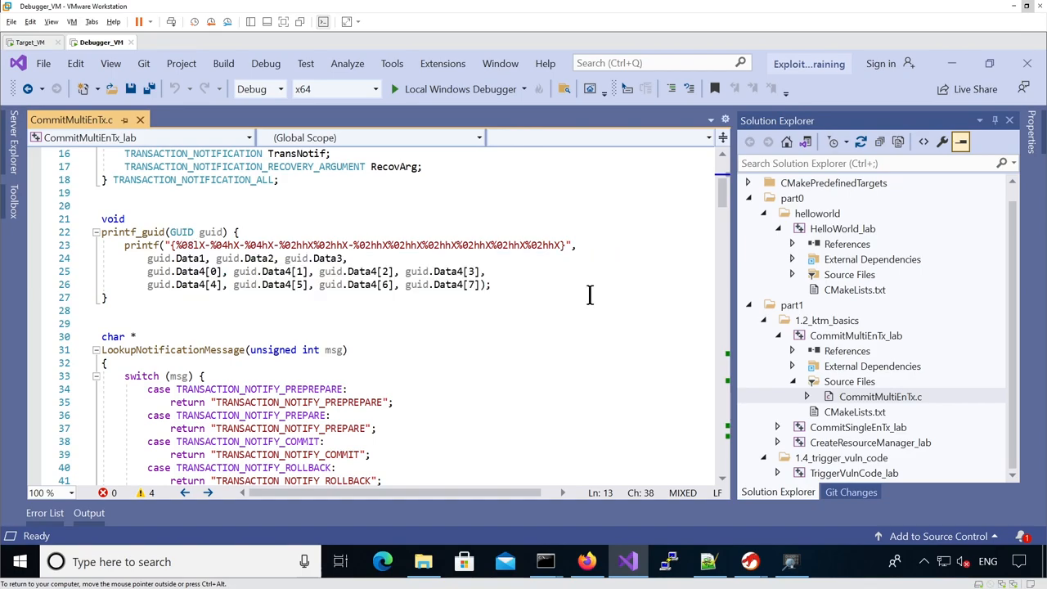
pyautogui.scroll(-3)
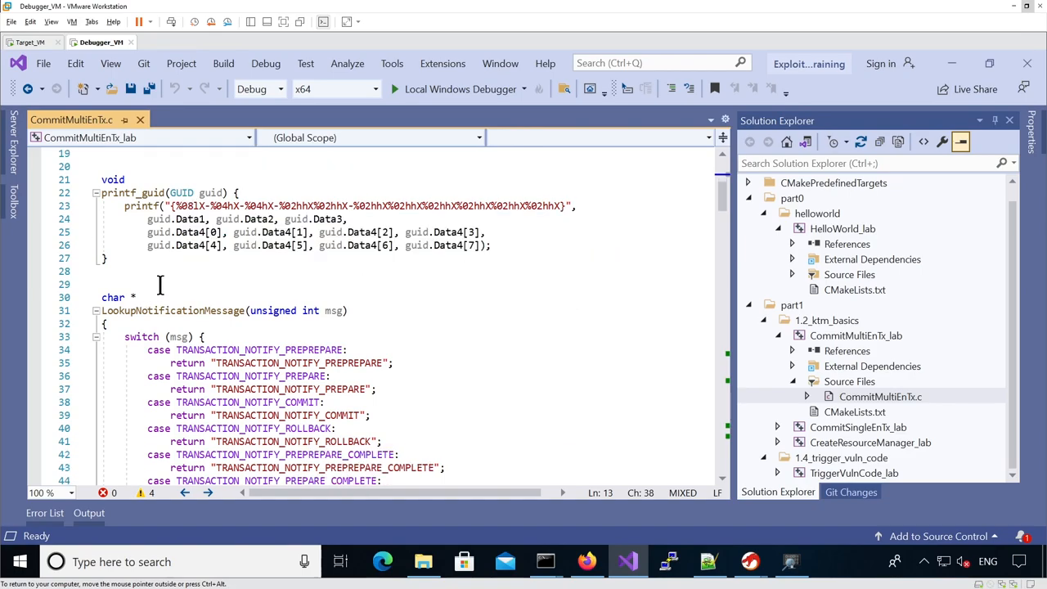
pyautogui.scroll(-3)
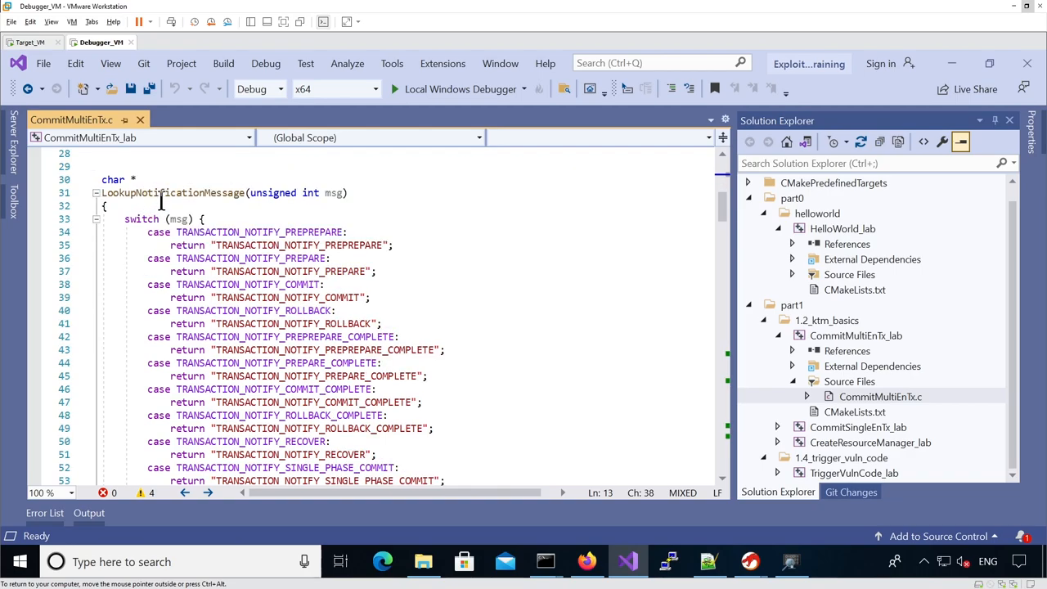
pyautogui.moveTo(335, 193)
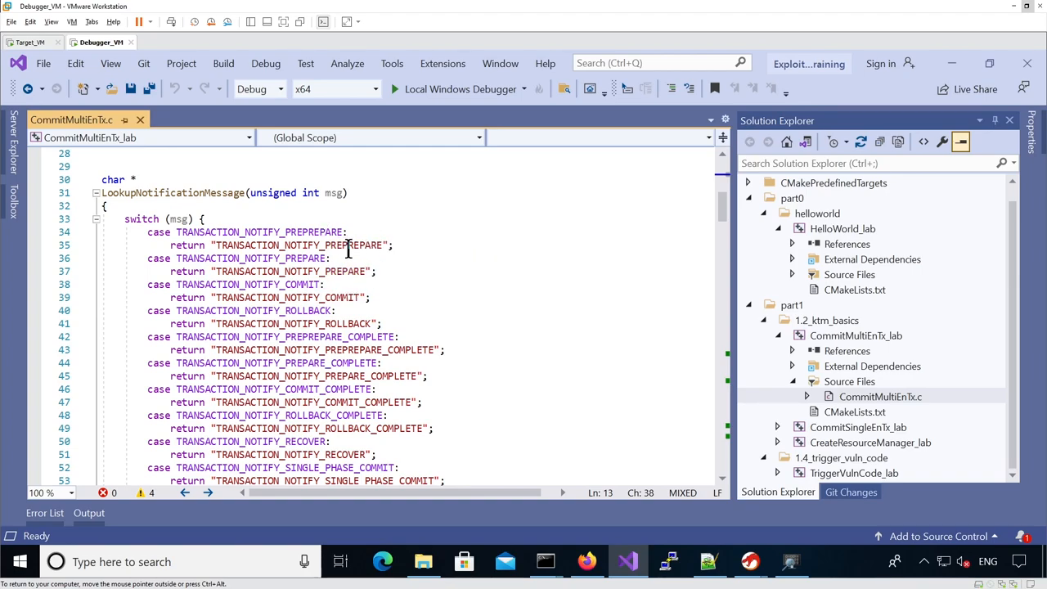
pyautogui.moveTo(466, 269)
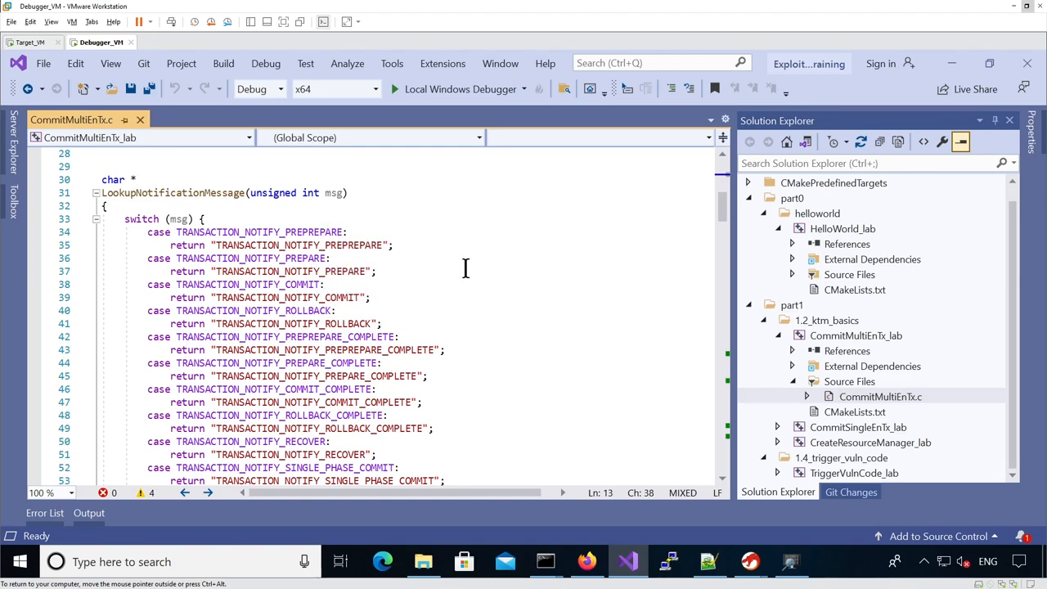
pyautogui.scroll(-3)
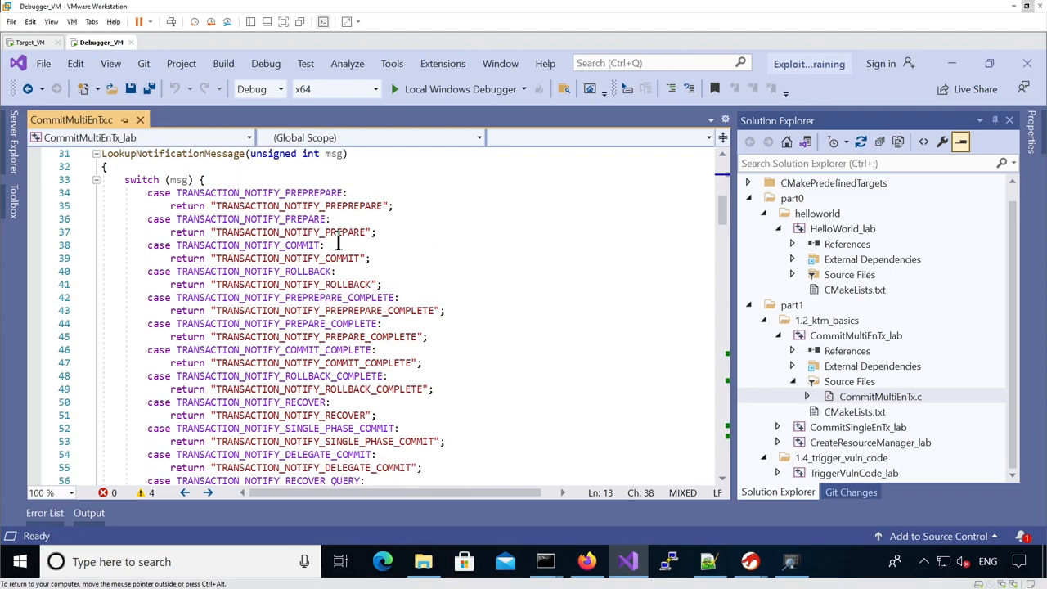
pyautogui.doubleClick(291, 232)
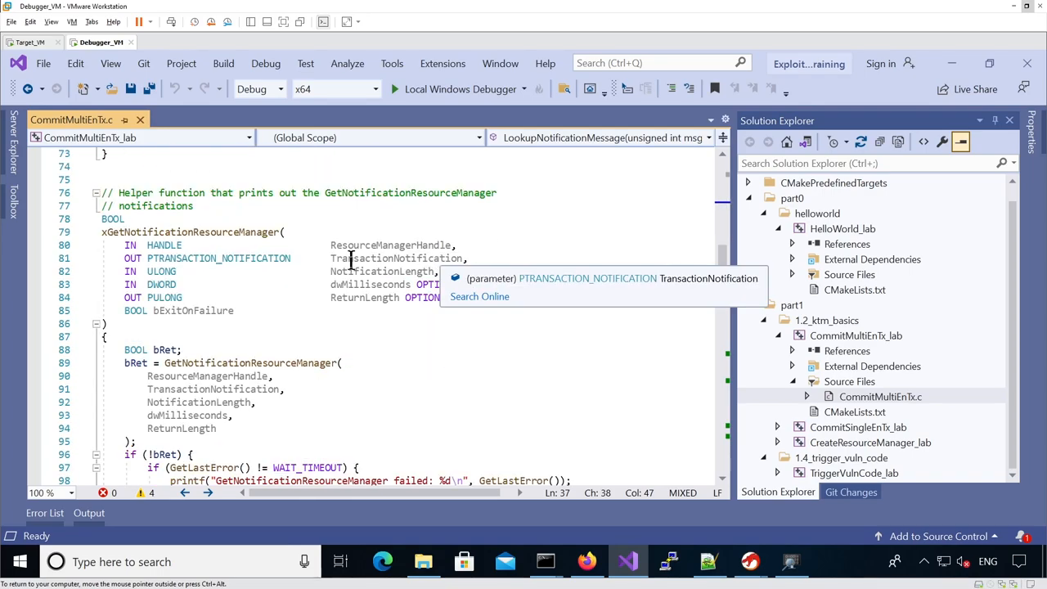
pyautogui.moveTo(367, 210)
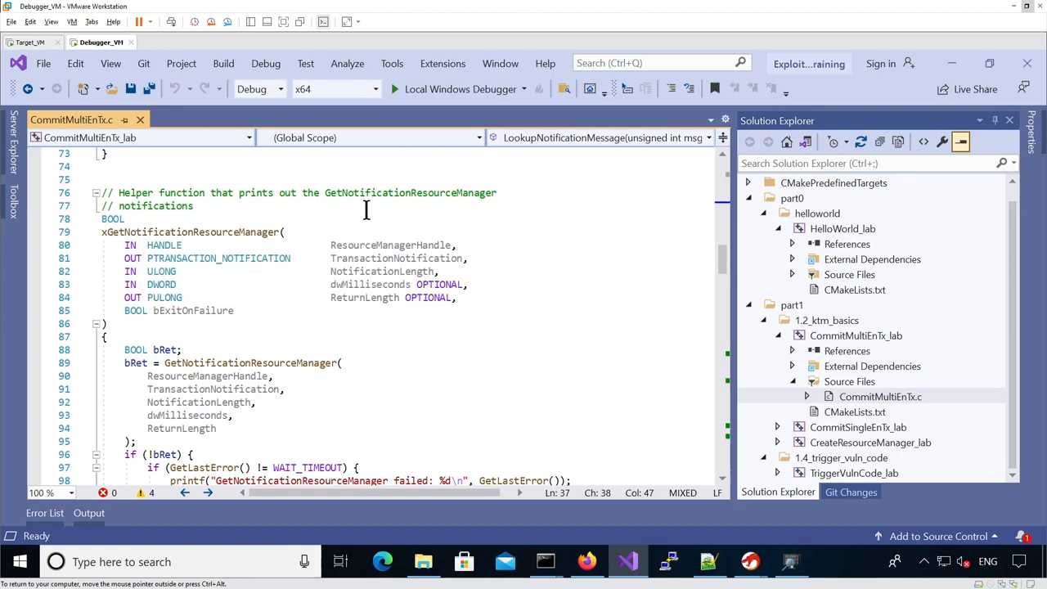
pyautogui.moveTo(340, 210)
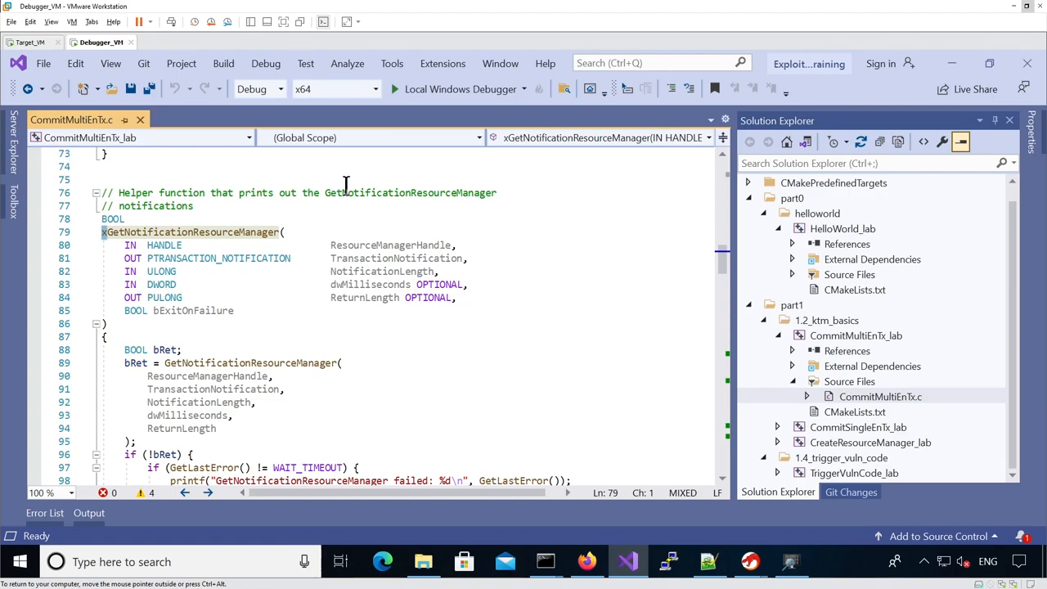
pyautogui.moveTo(357, 191)
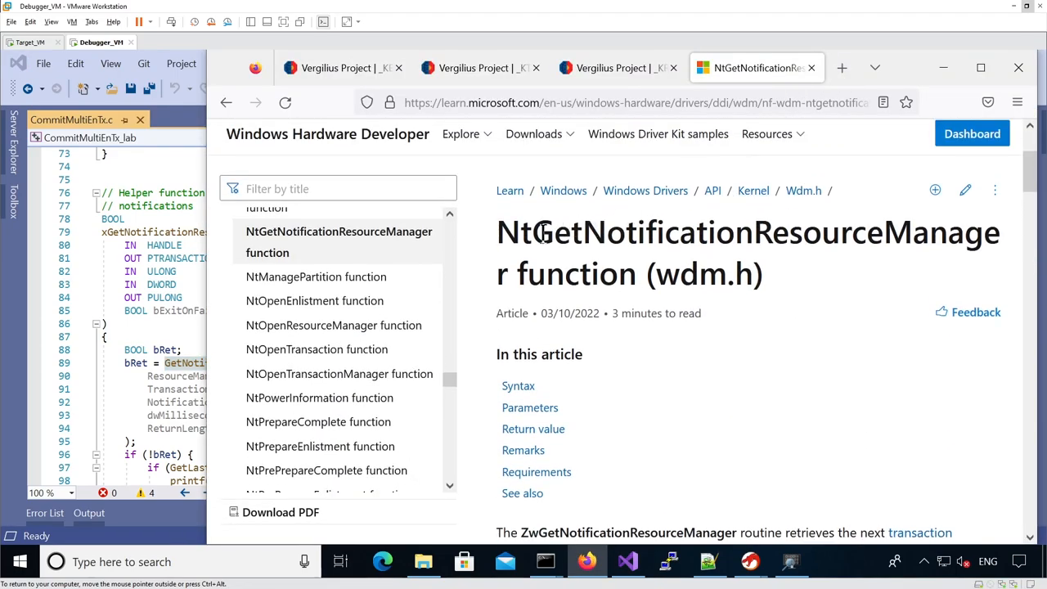
# - Read the NtGetNotificationResourceManager syntax, highlighting the ResourceManagerHandle and TransactionNotification parameters
pyautogui.scroll(-3)
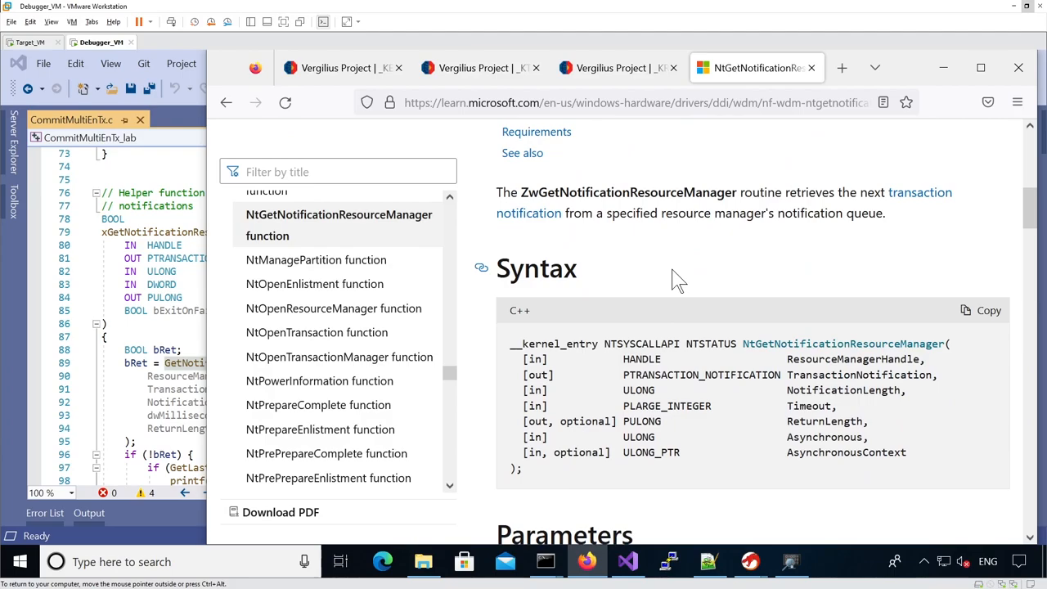
pyautogui.scroll(-3)
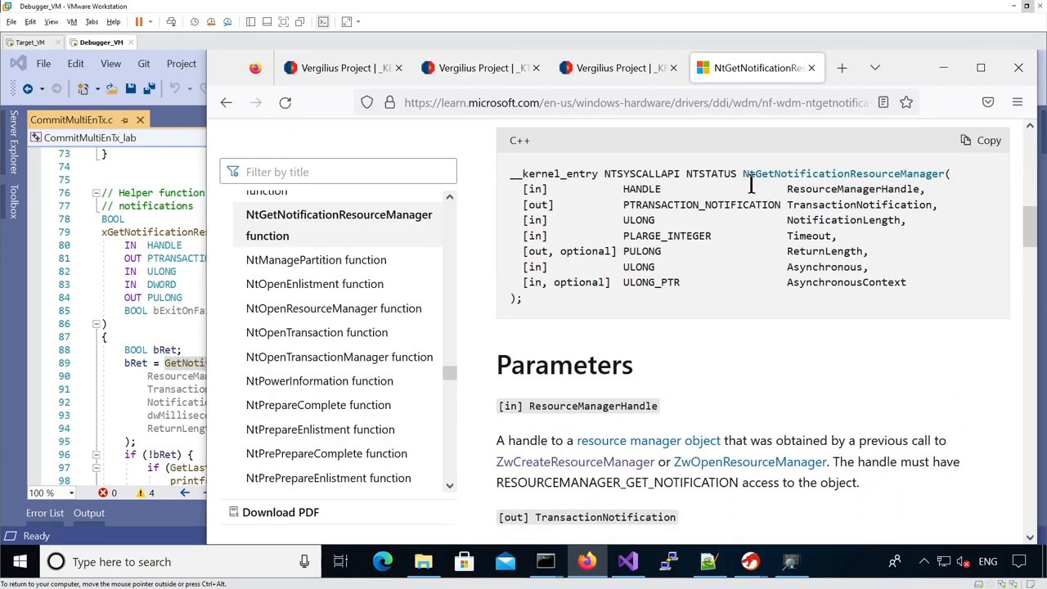
pyautogui.moveTo(145, 379)
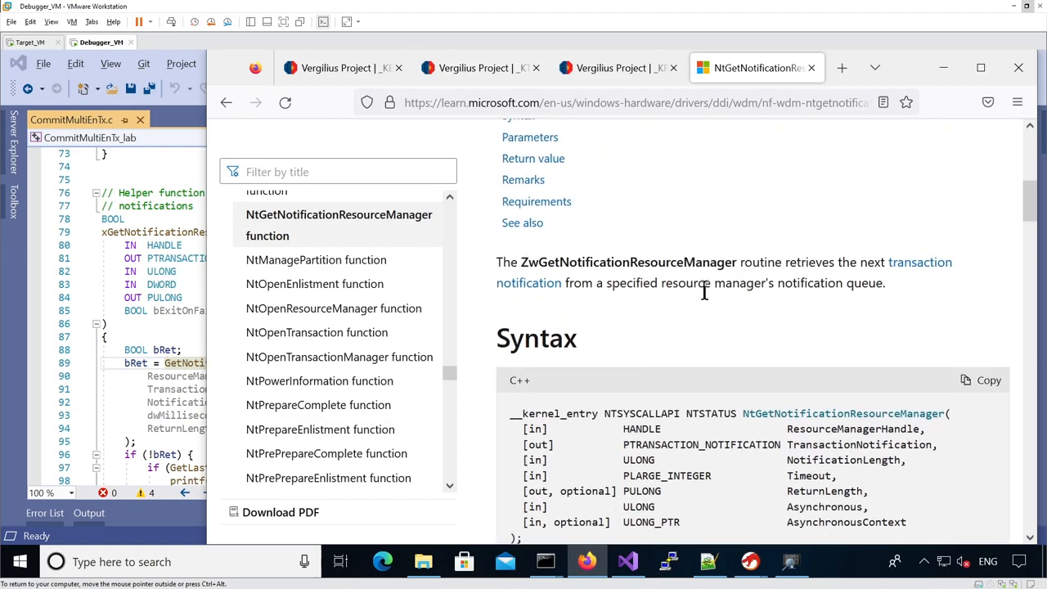
pyautogui.scroll(-3)
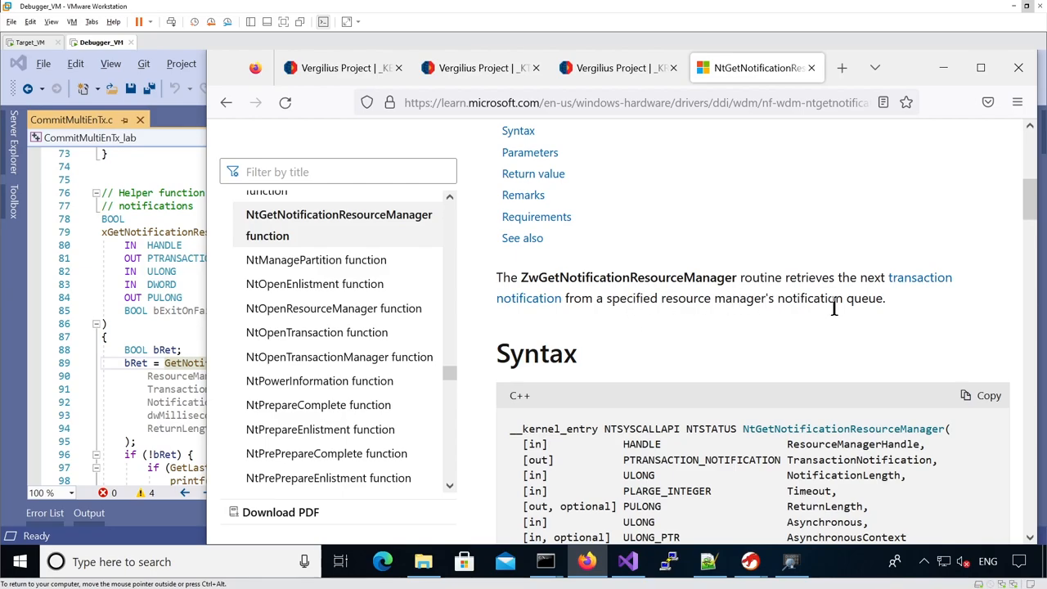
pyautogui.scroll(-3)
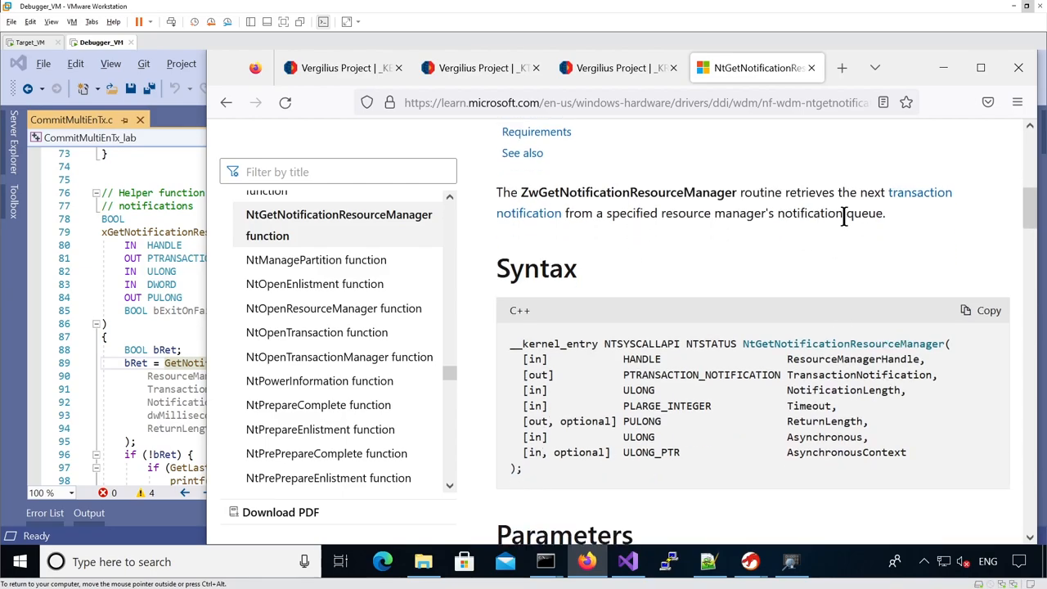
pyautogui.doubleClick(850, 358)
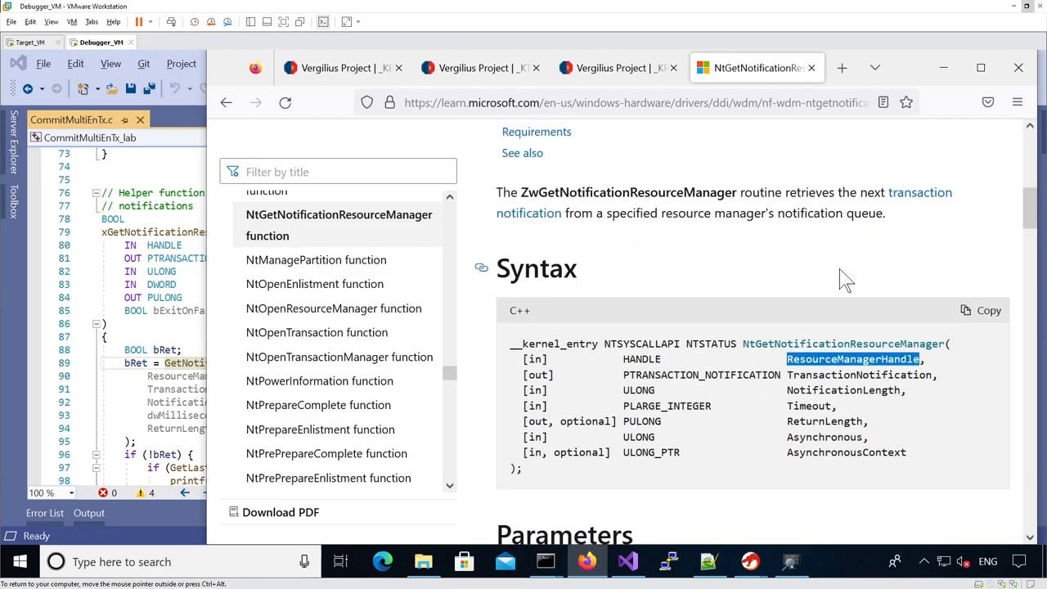
pyautogui.moveTo(859, 376)
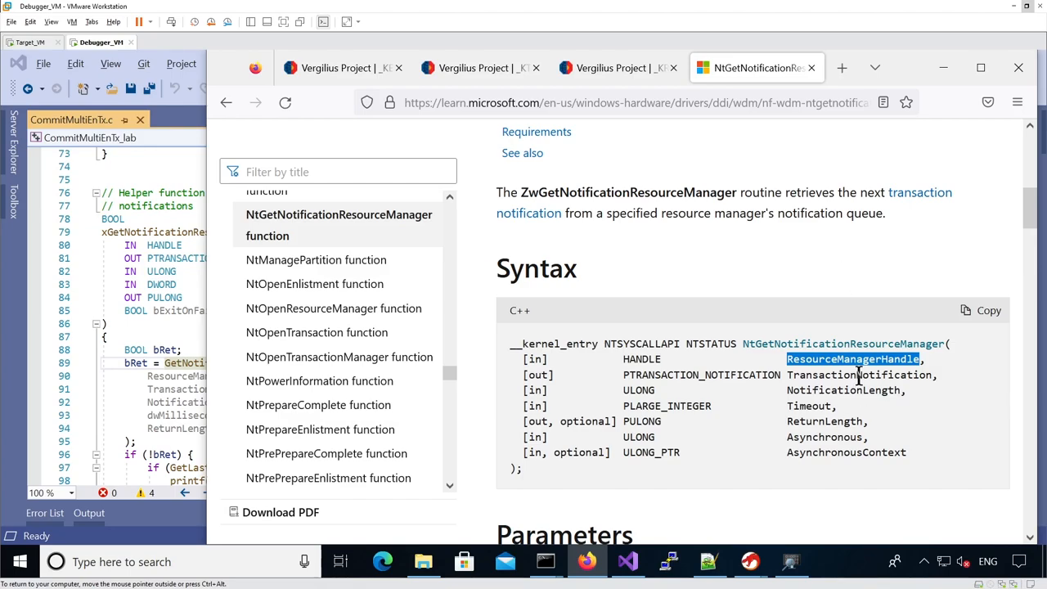
pyautogui.doubleClick(857, 374)
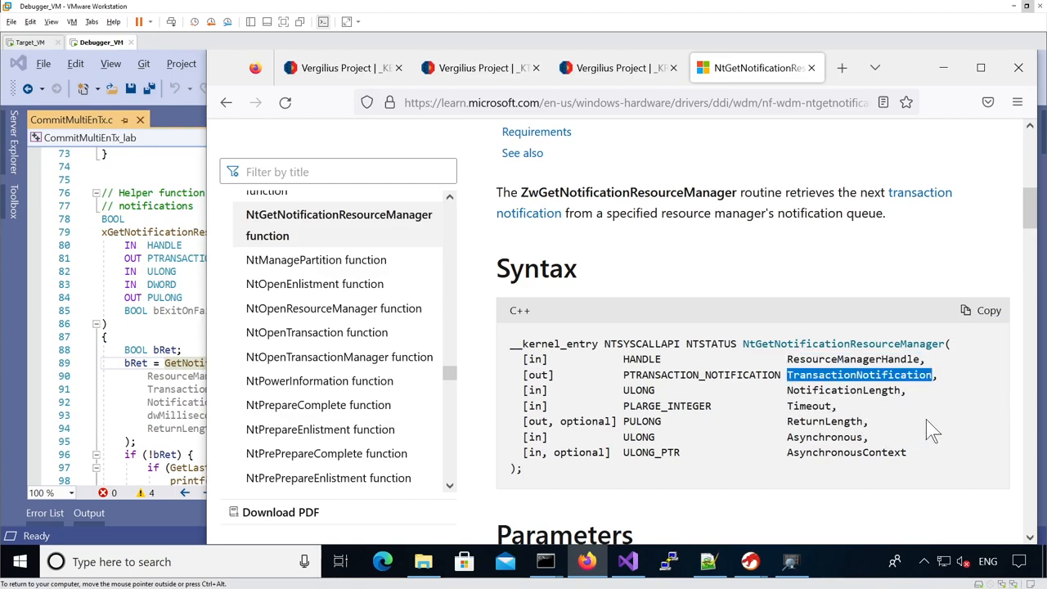
# - Read the Timeout, ReturnLength and Asynchronous parameter descriptions further down the page
pyautogui.scroll(-3)
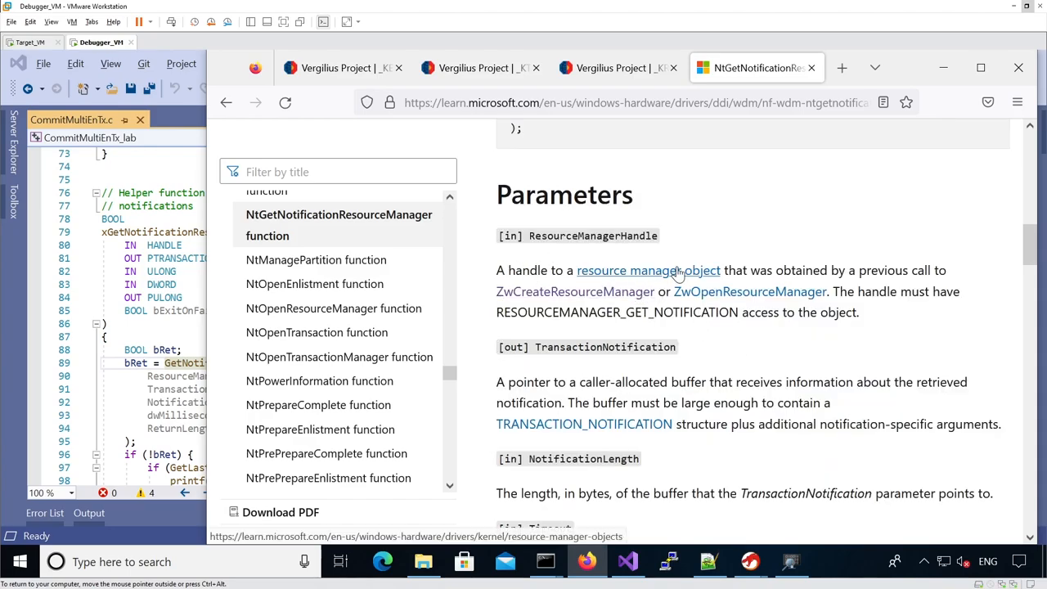
pyautogui.scroll(-3)
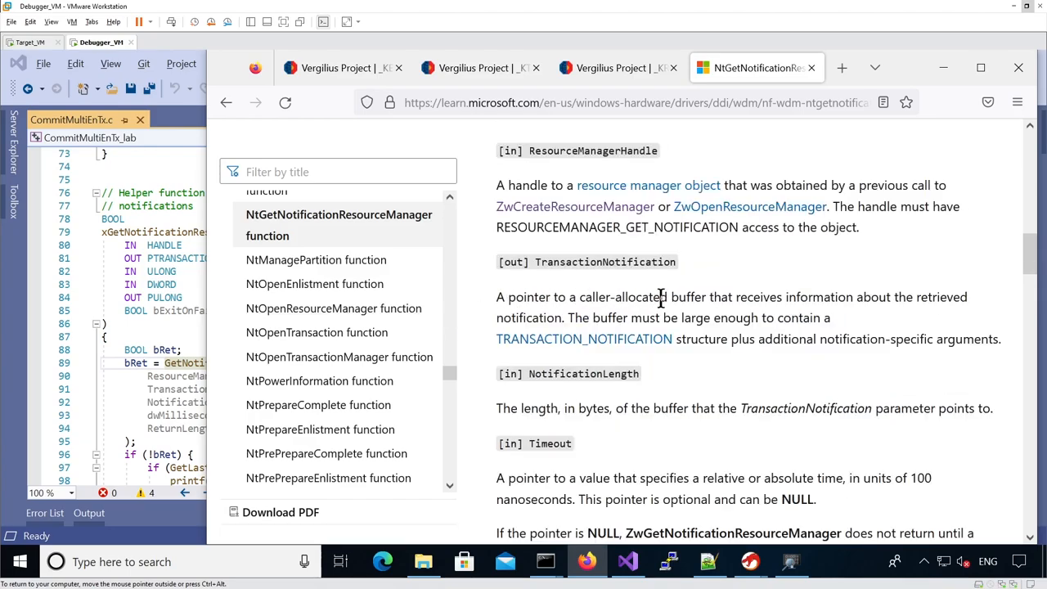
pyautogui.moveTo(840, 298)
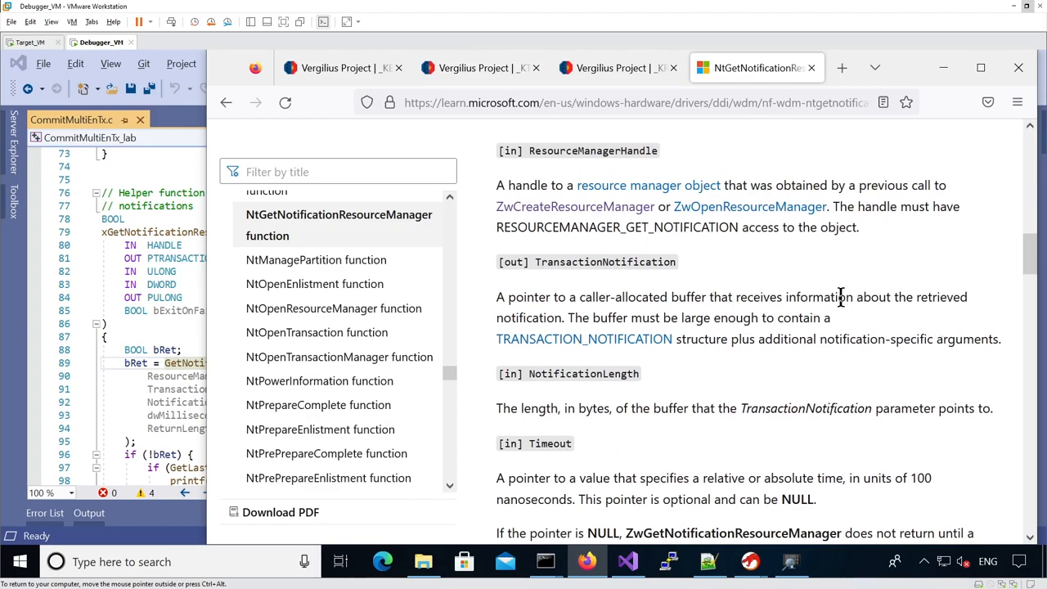
pyautogui.scroll(-3)
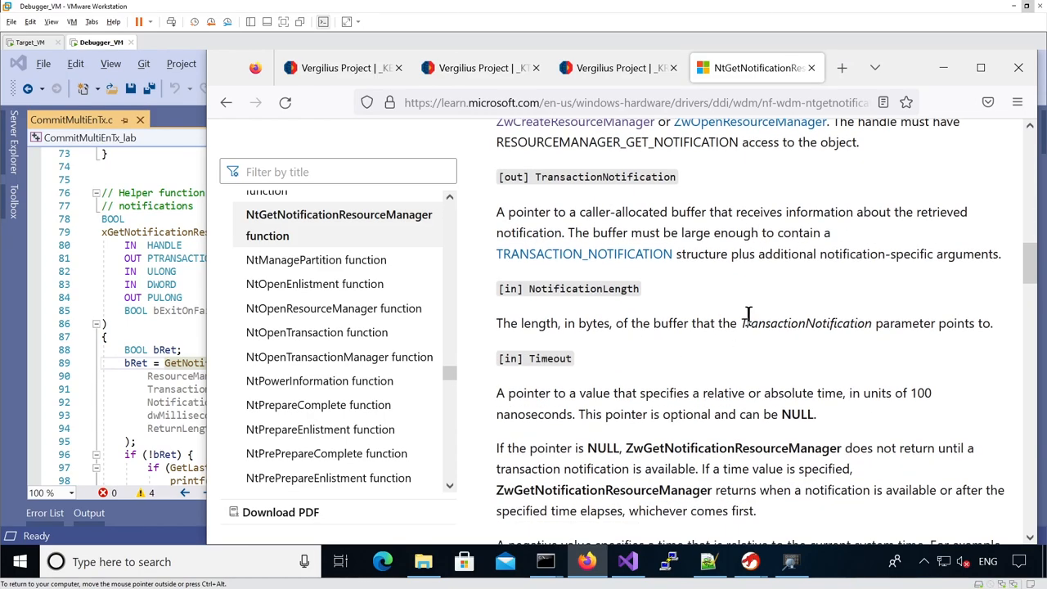
pyautogui.scroll(-3)
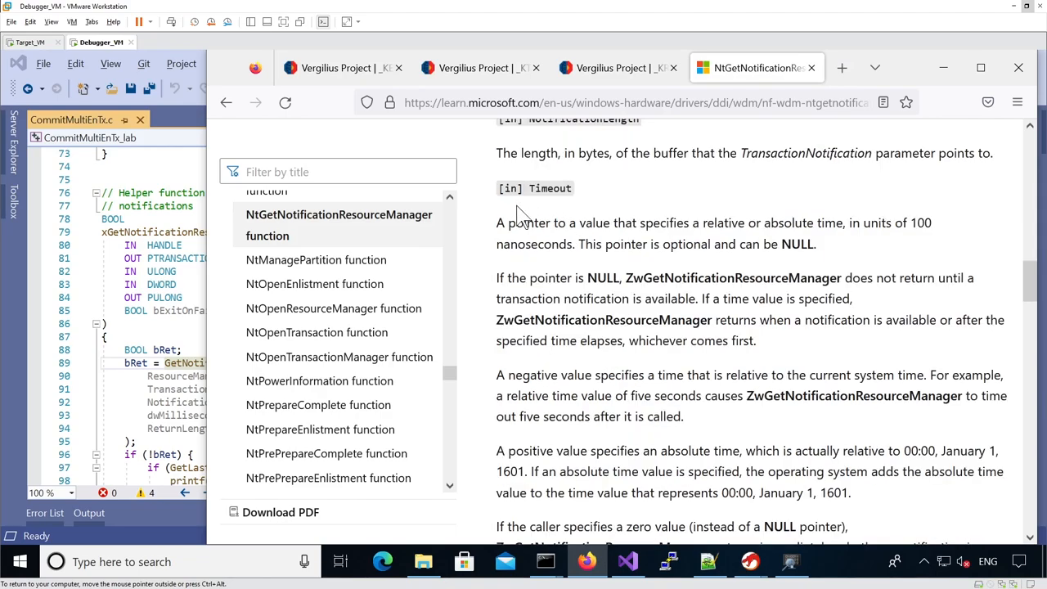
pyautogui.moveTo(529, 193)
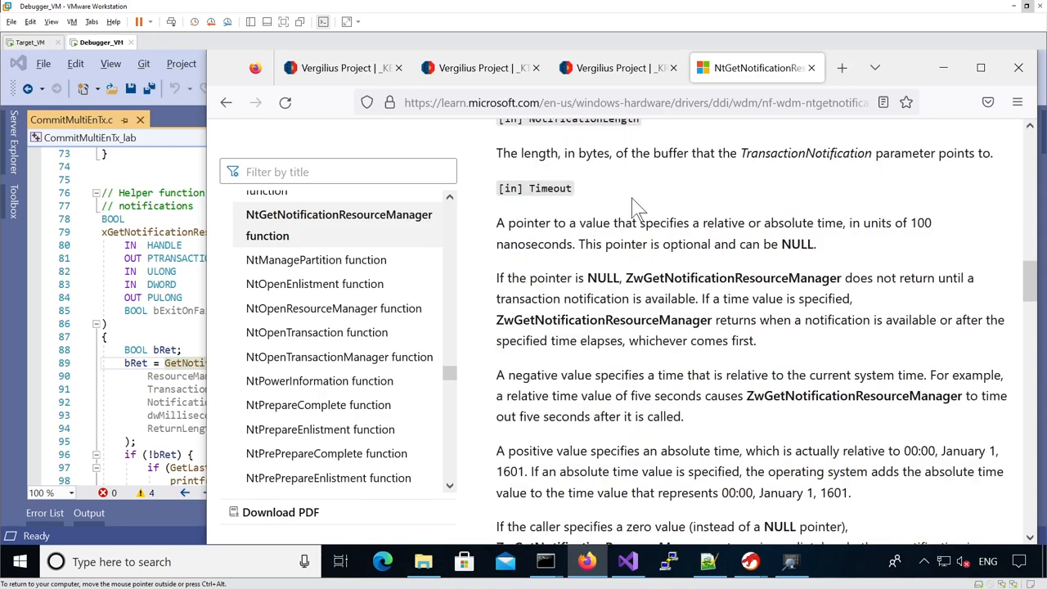
pyautogui.moveTo(624, 203)
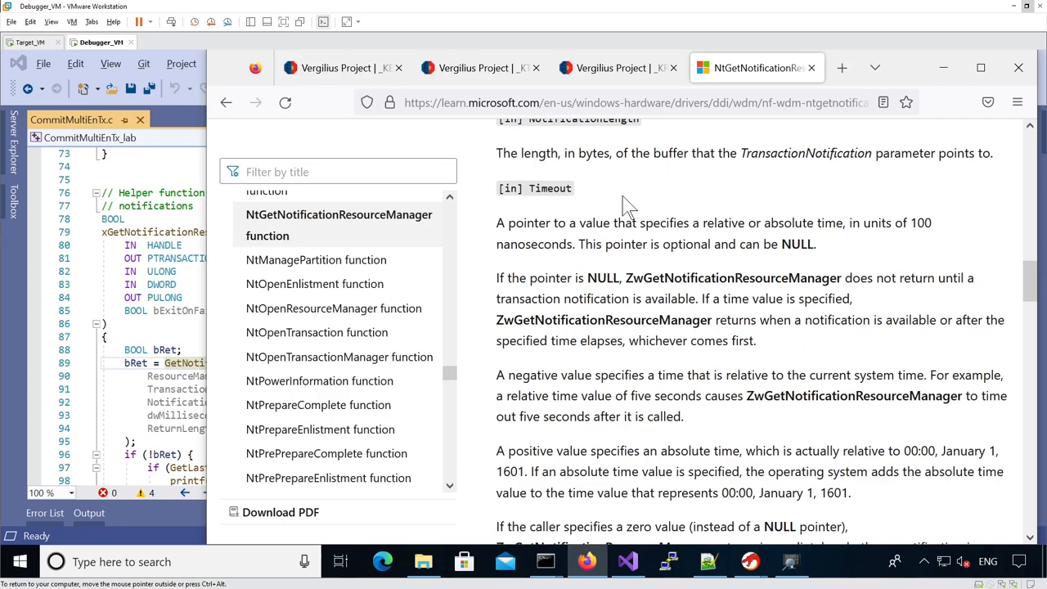
pyautogui.scroll(-3)
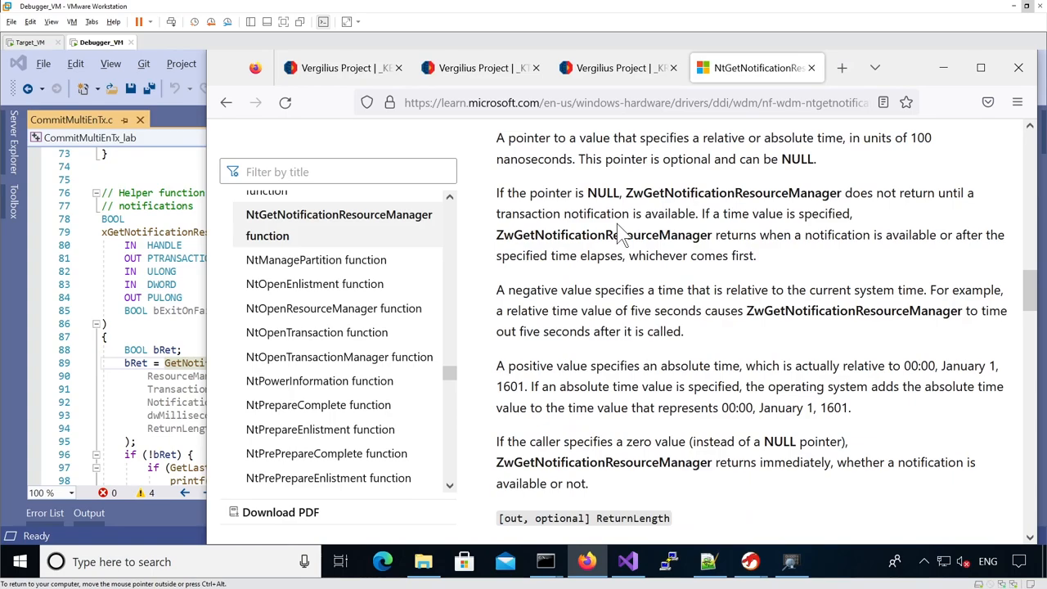
pyautogui.scroll(3)
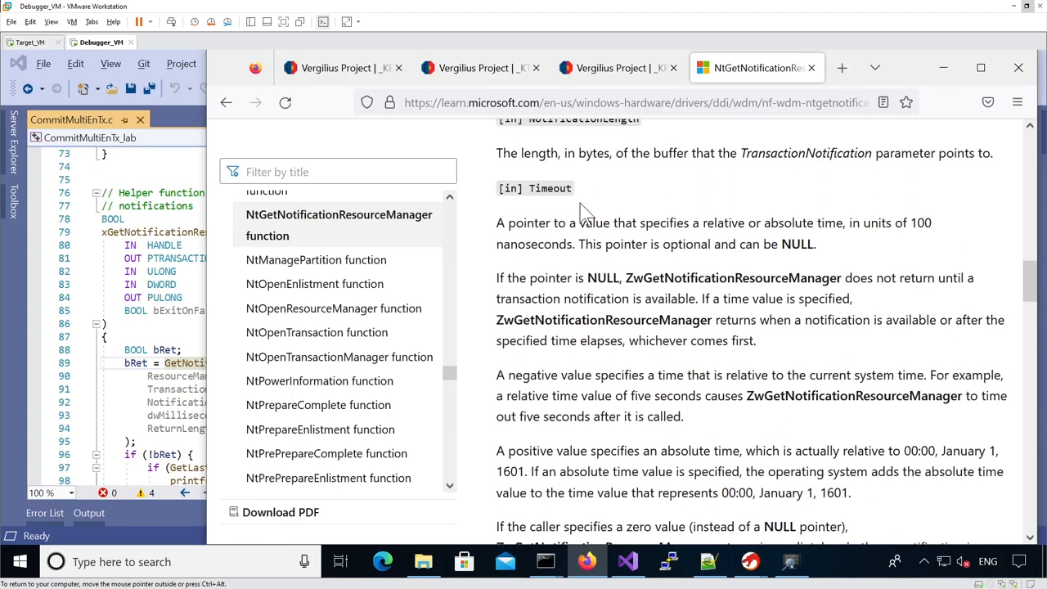
pyautogui.scroll(-3)
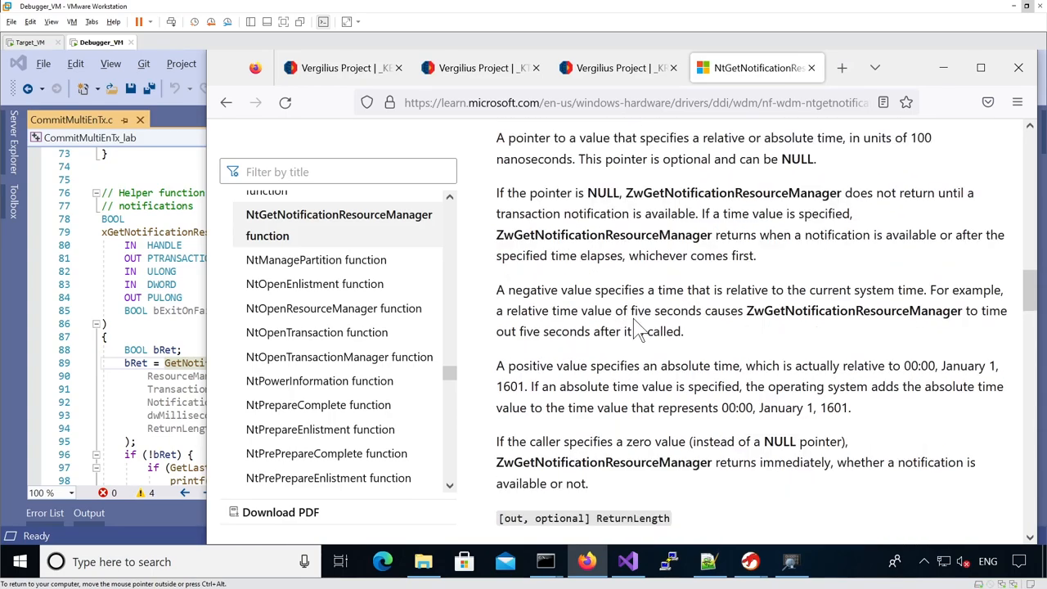
pyautogui.scroll(-3)
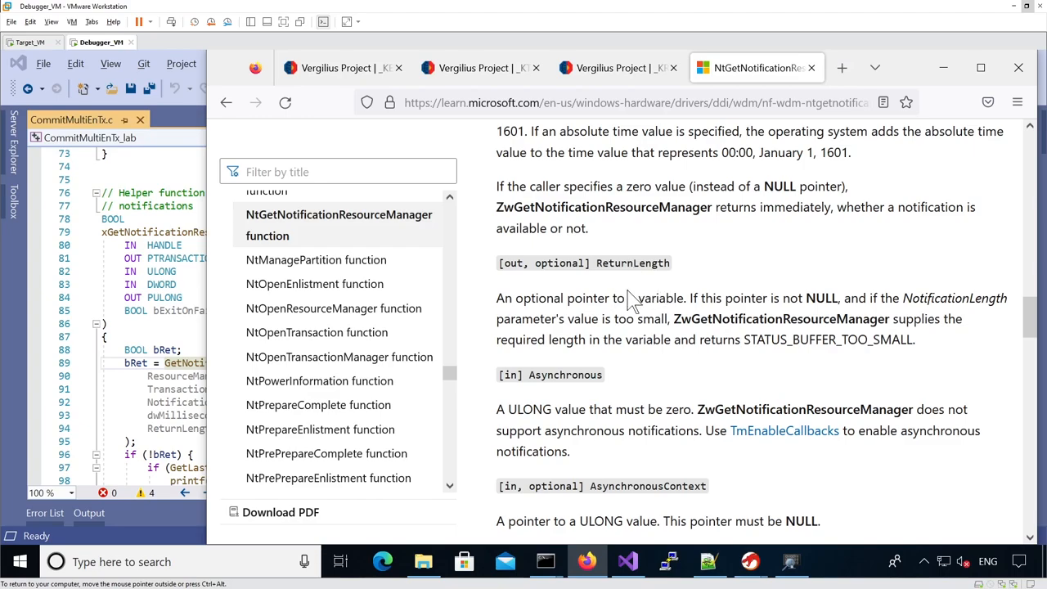
pyautogui.scroll(-3)
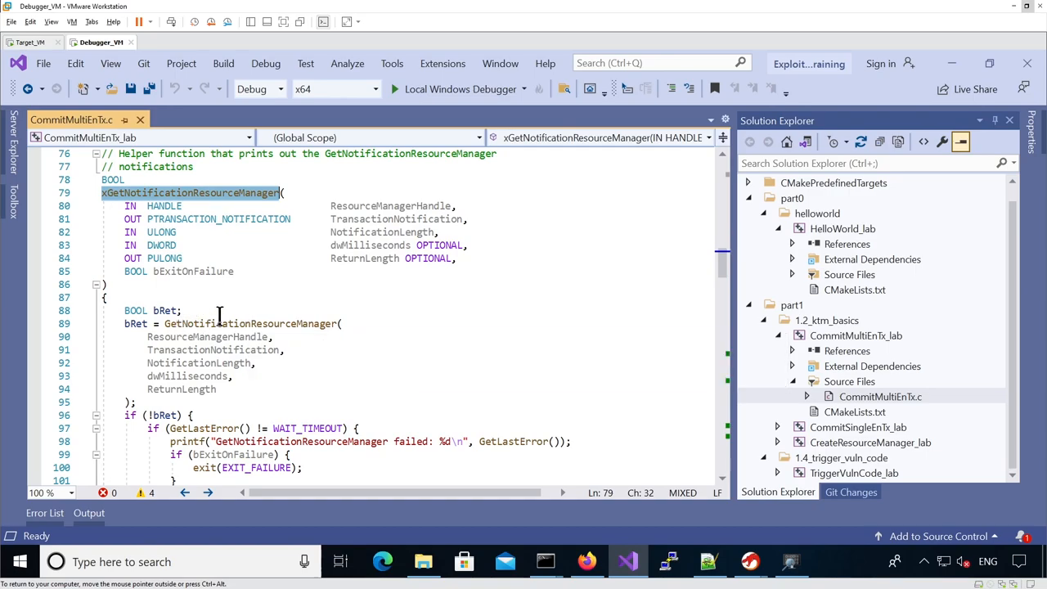
pyautogui.moveTo(139, 200)
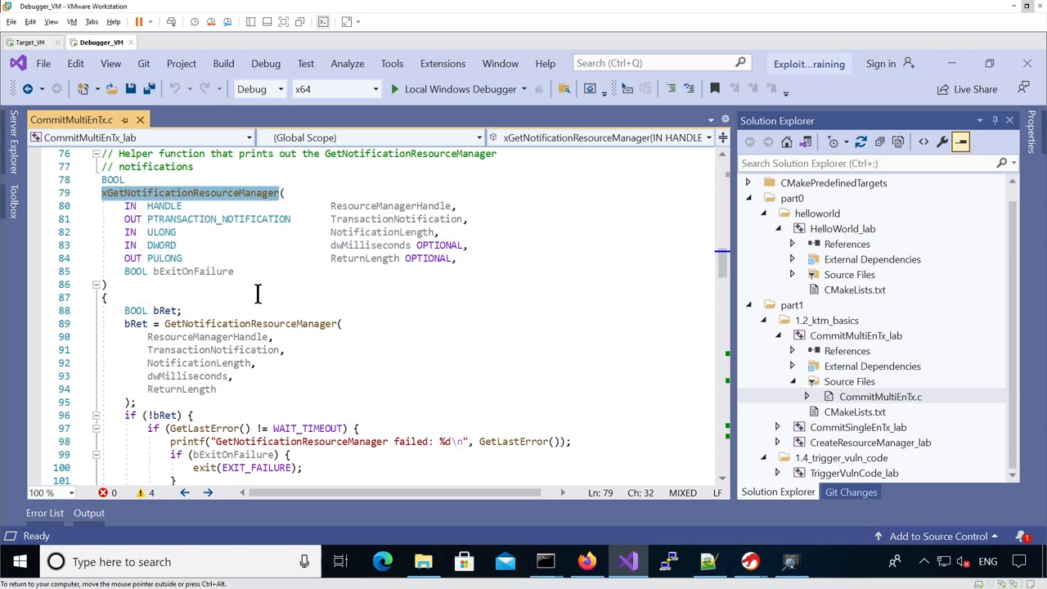
pyautogui.scroll(-3)
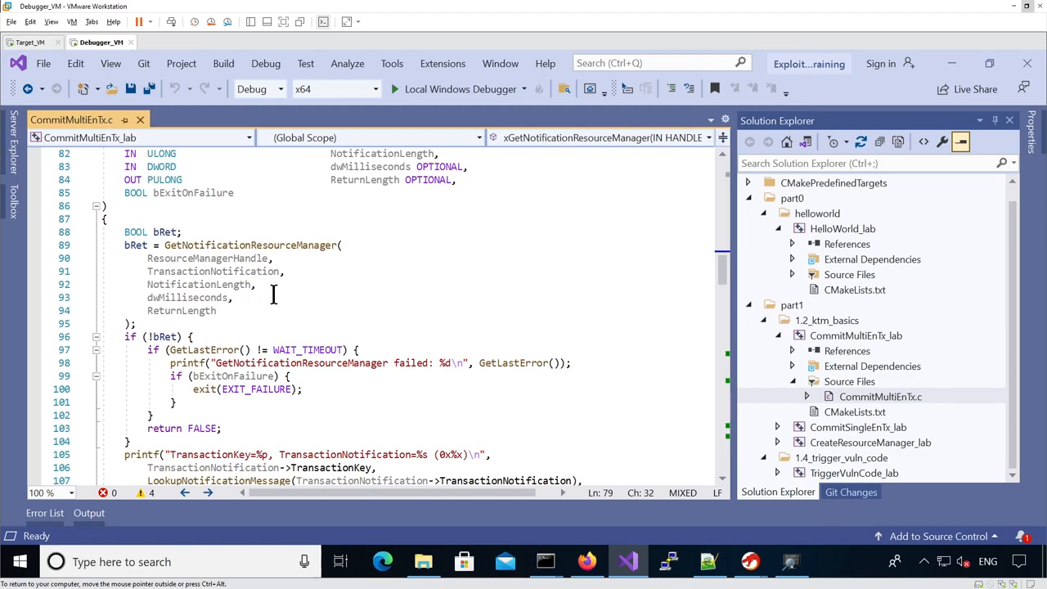
pyautogui.moveTo(242, 305)
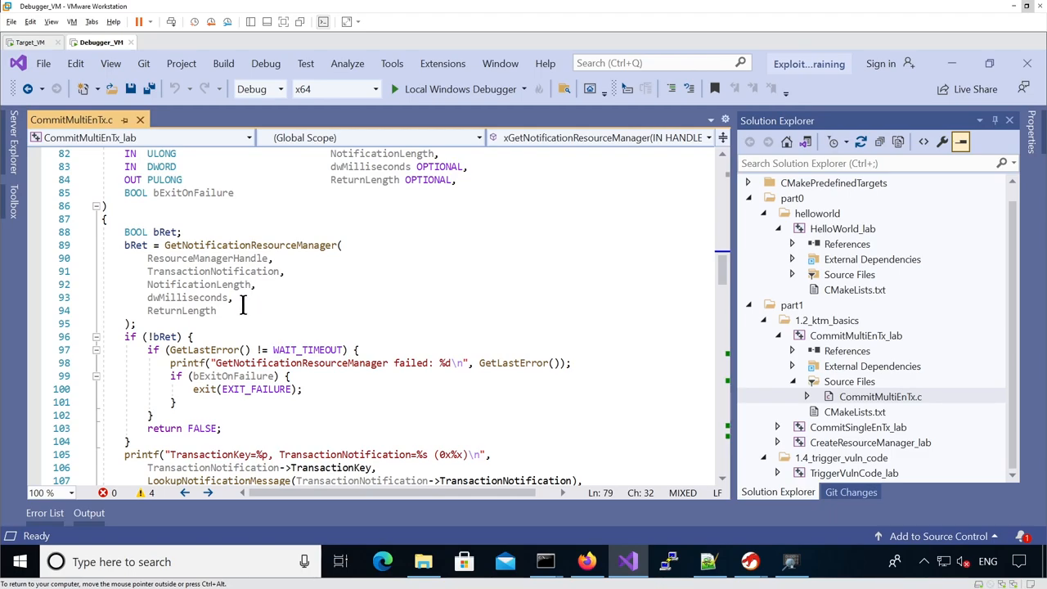
pyautogui.moveTo(255, 300)
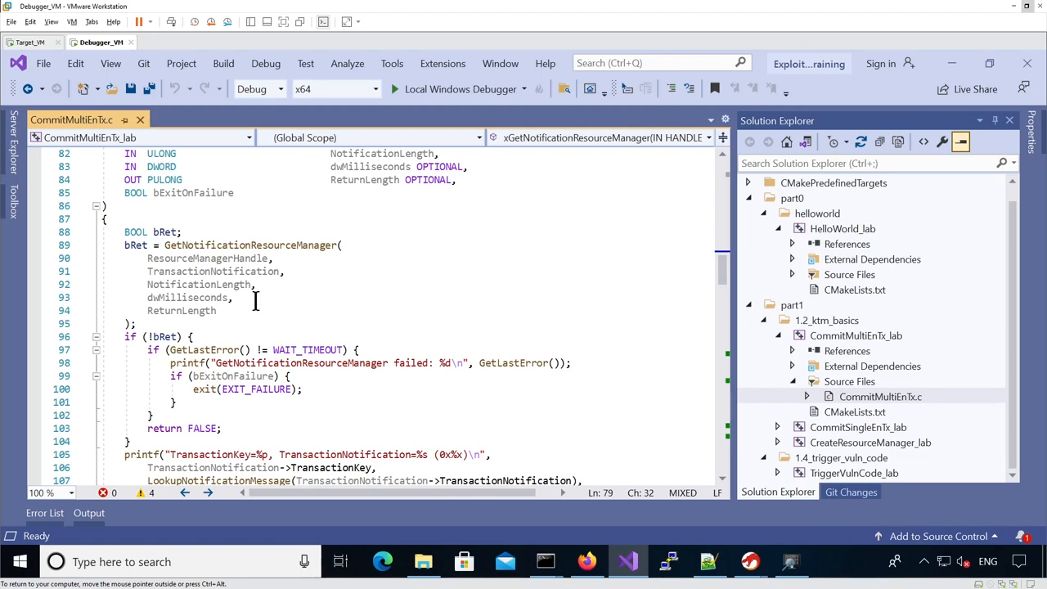
pyautogui.moveTo(253, 298)
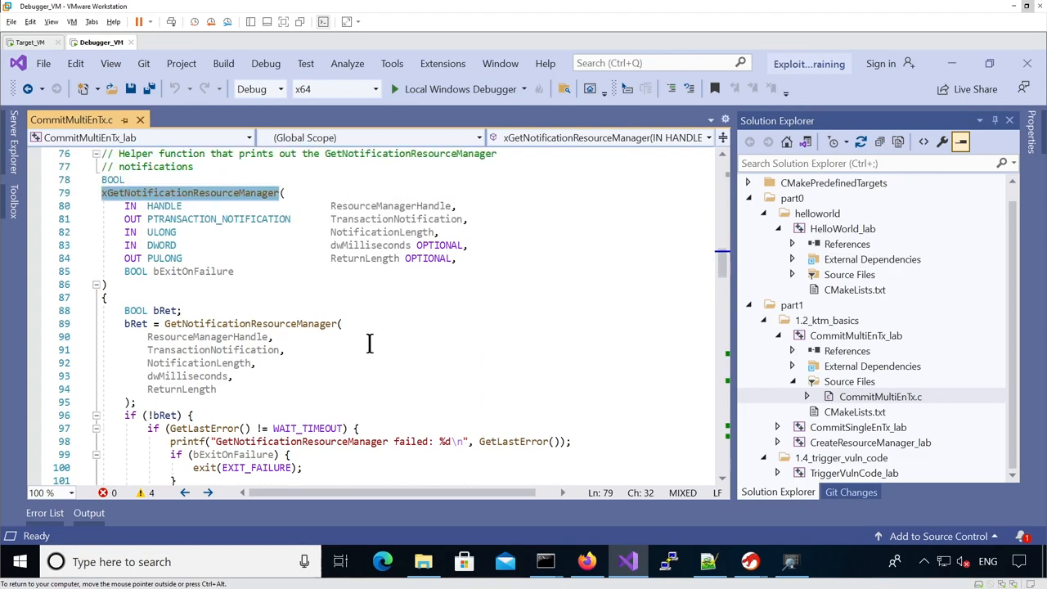
pyautogui.scroll(-3)
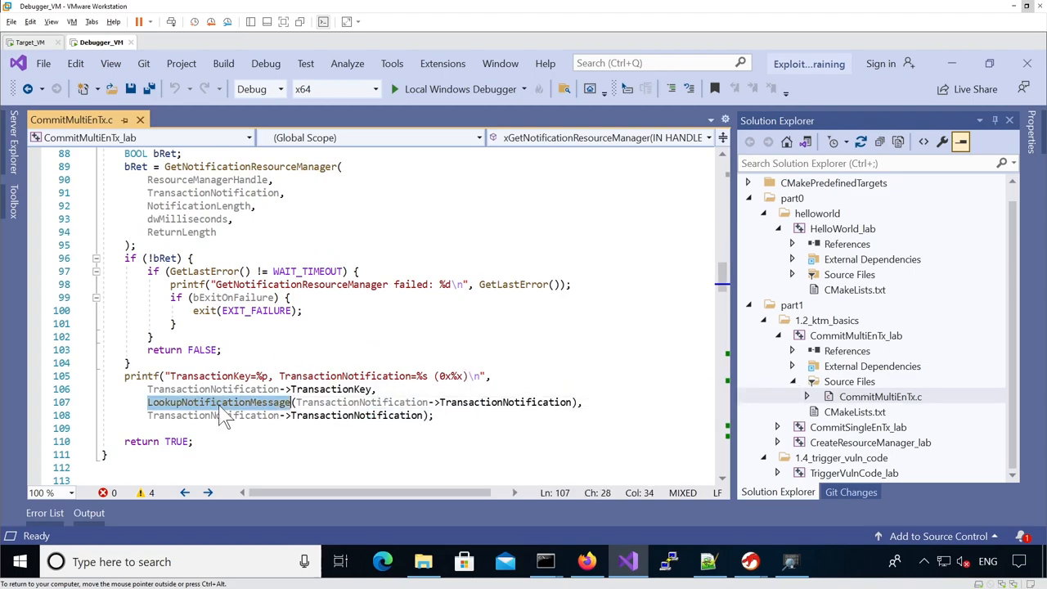
pyautogui.click(216, 402)
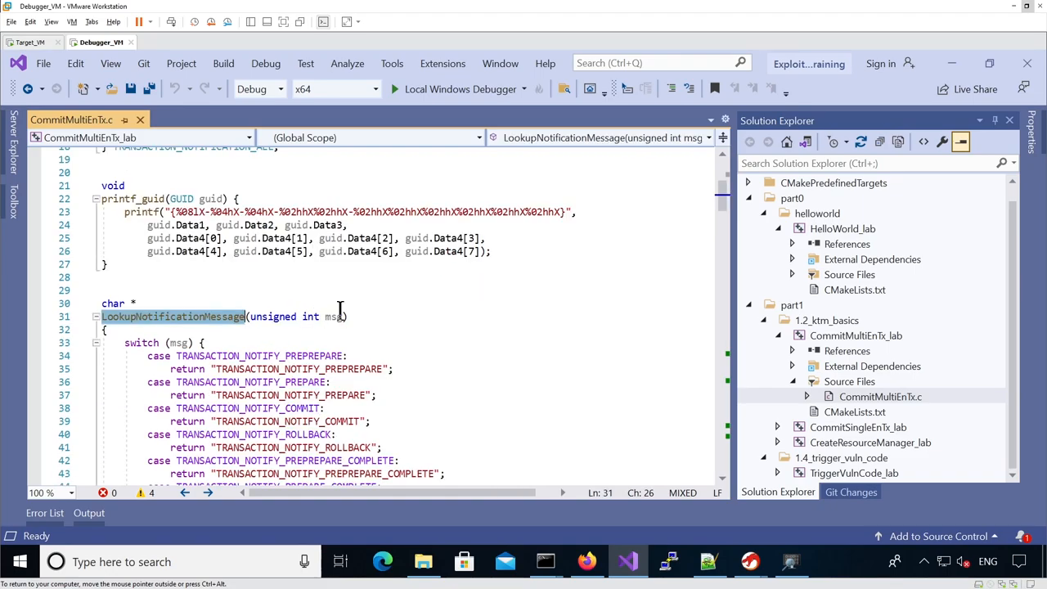
pyautogui.moveTo(360, 370)
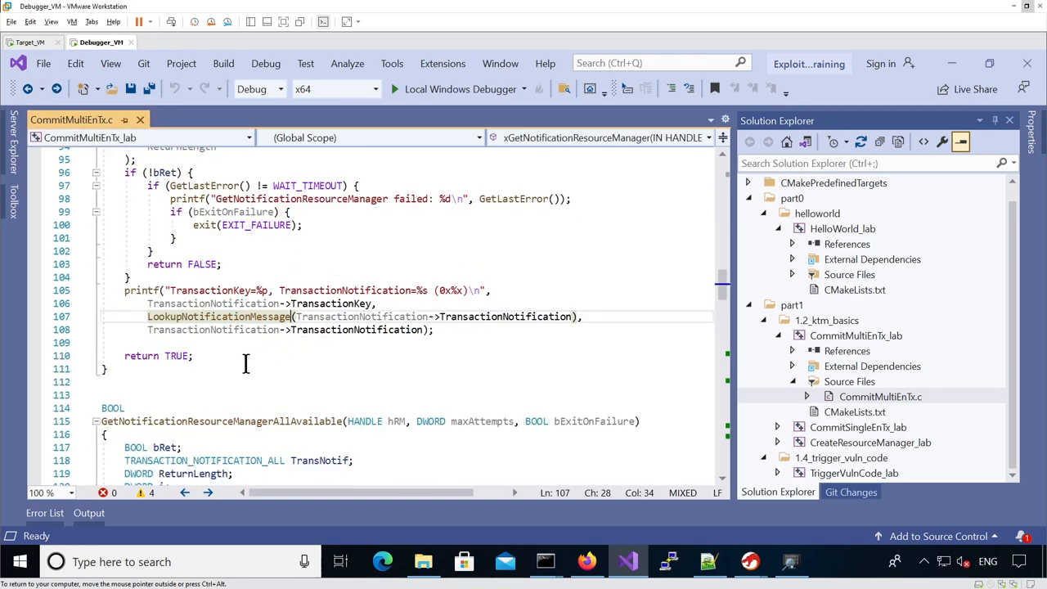
pyautogui.scroll(3)
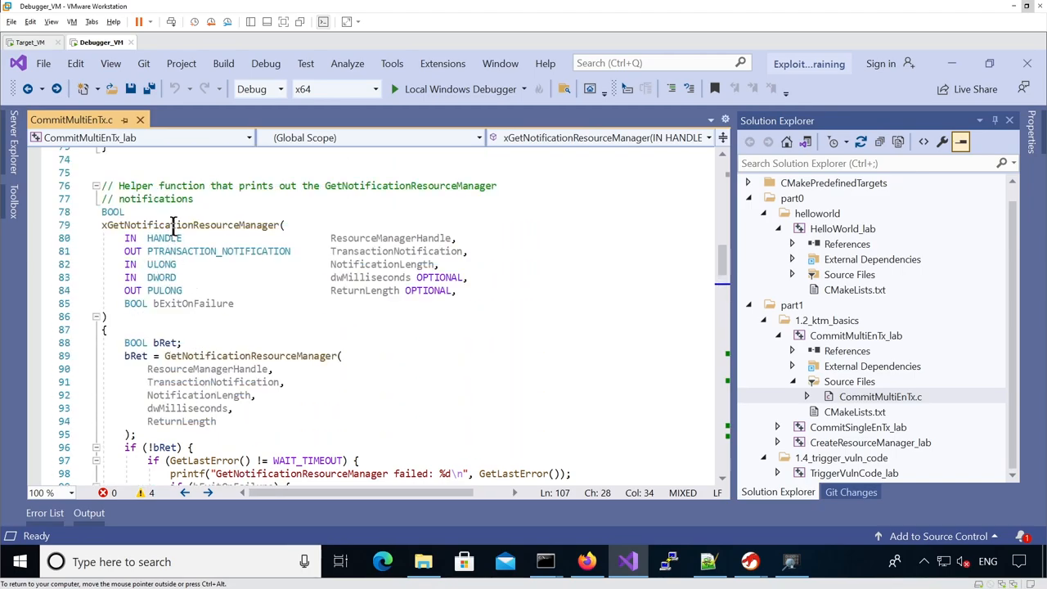
pyautogui.doubleClick(189, 224)
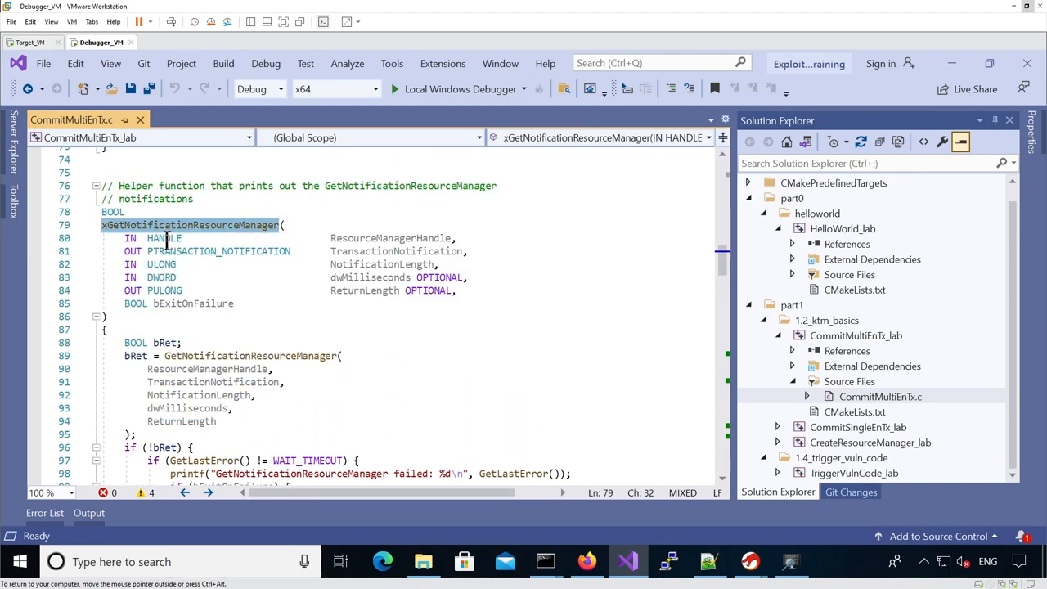
pyautogui.scroll(-3)
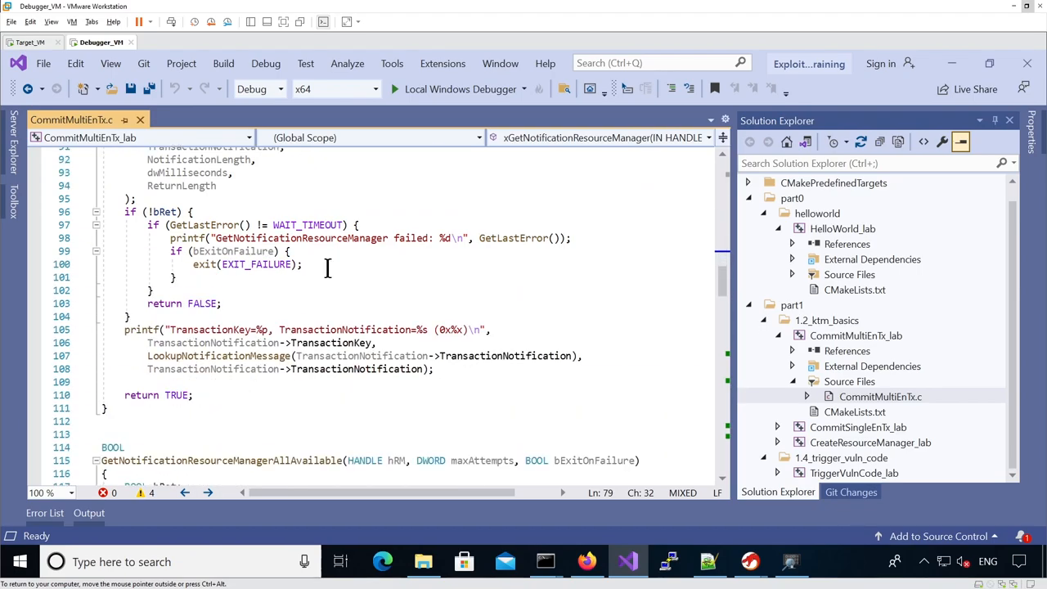
pyautogui.scroll(-3)
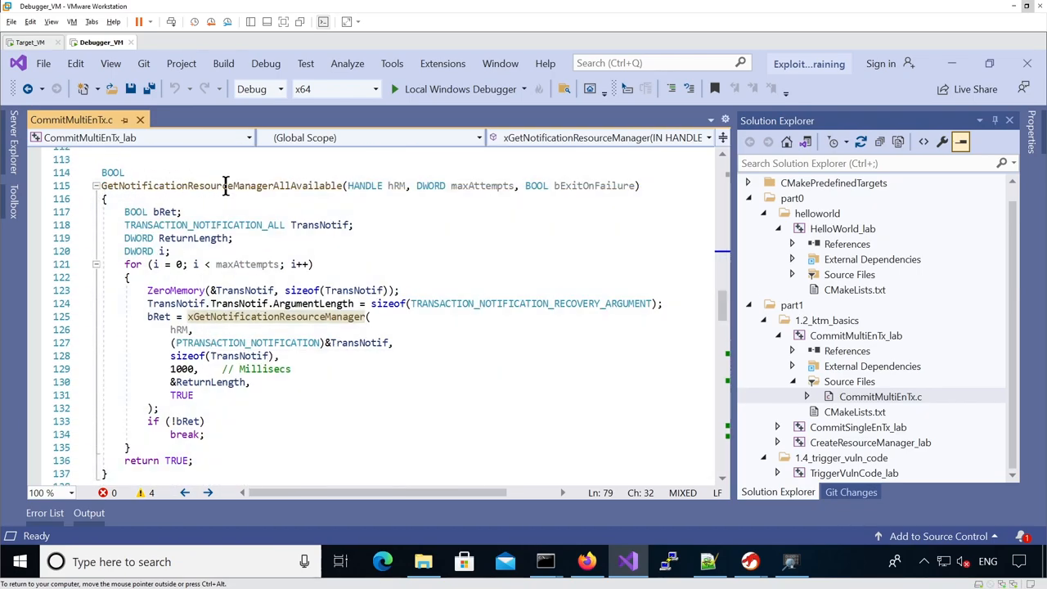
pyautogui.moveTo(321, 185)
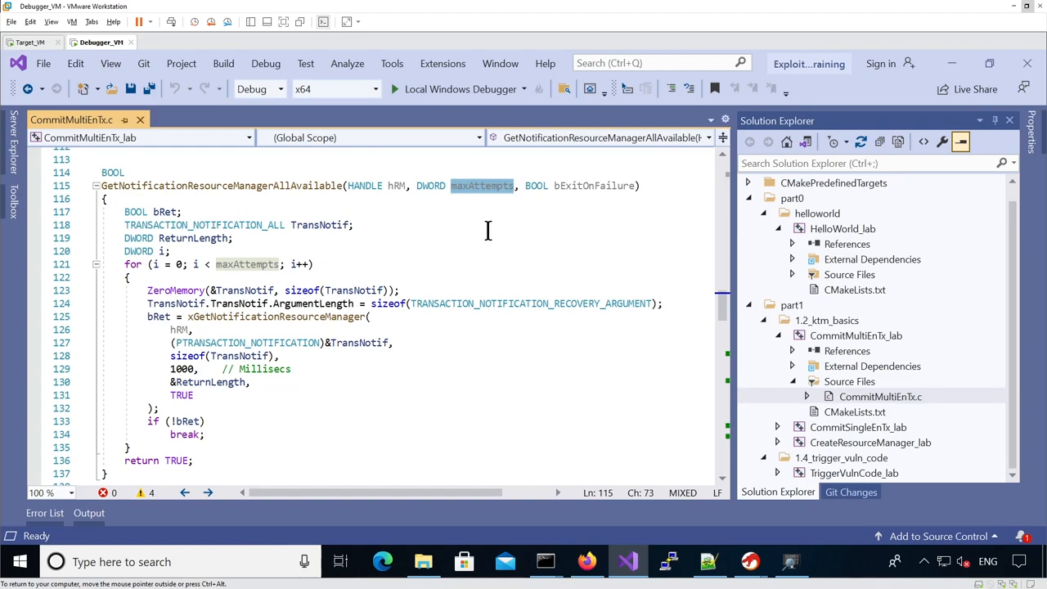
pyautogui.moveTo(440, 252)
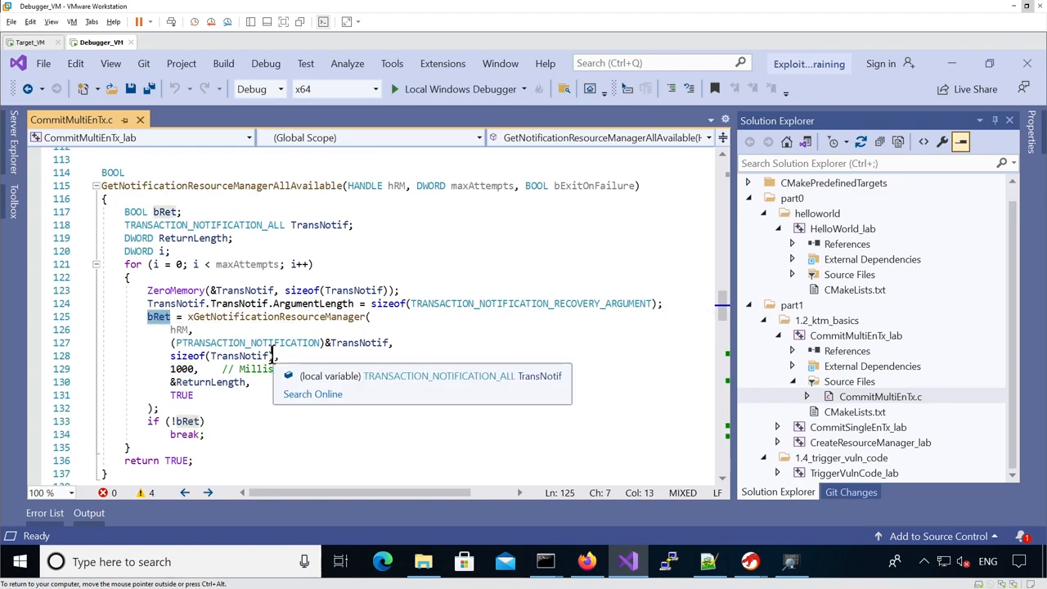
pyautogui.moveTo(317, 344)
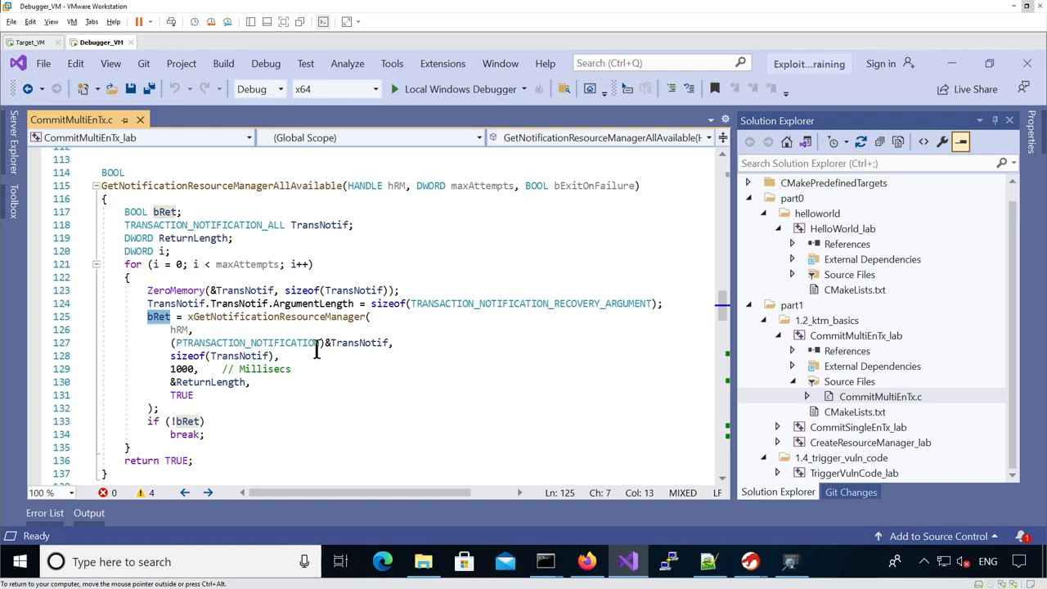
pyautogui.scroll(-3)
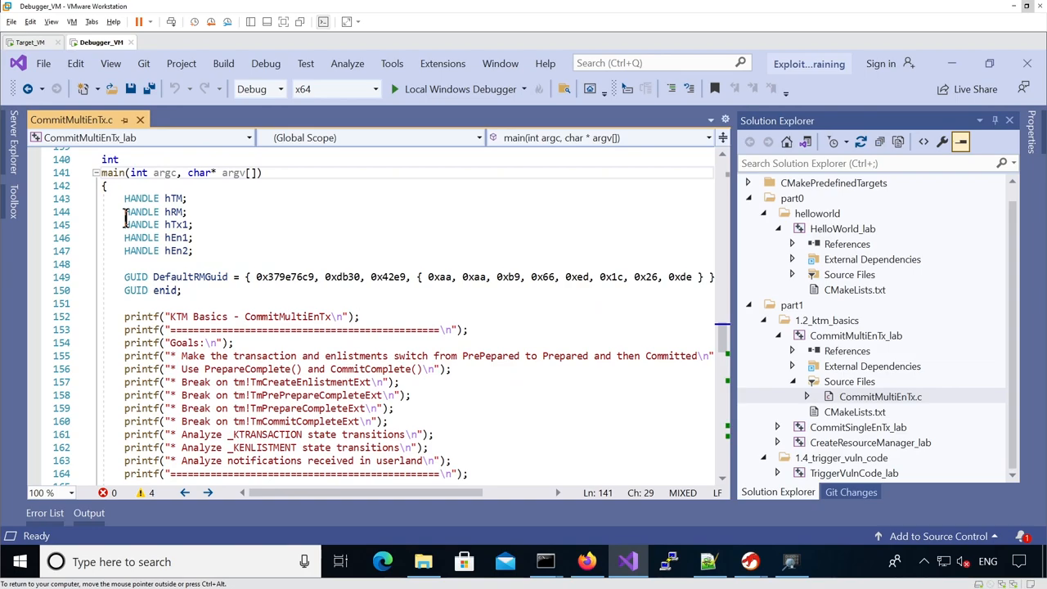
pyautogui.scroll(-3)
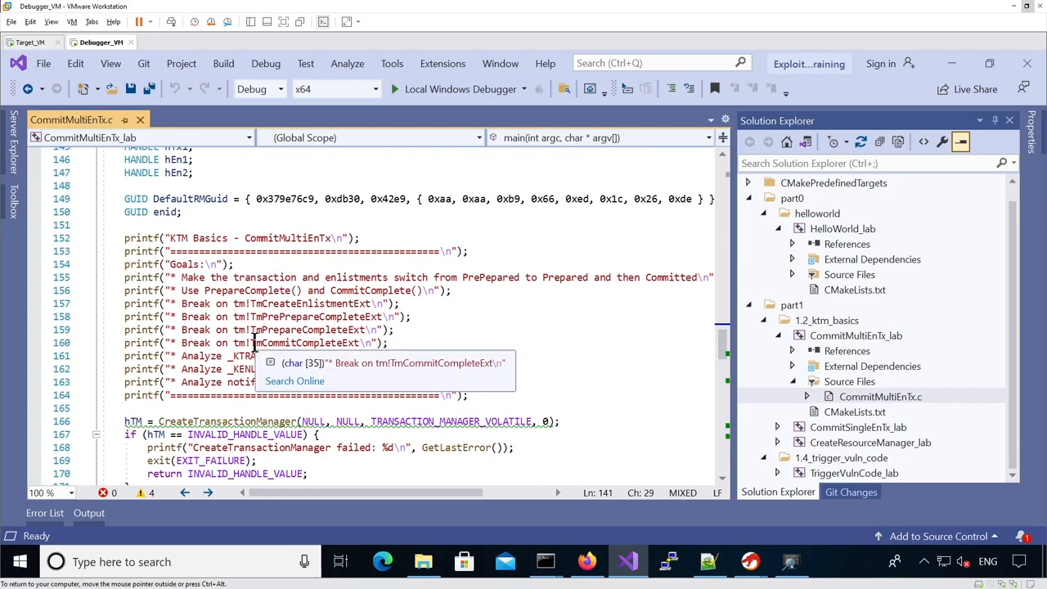
pyautogui.scroll(-3)
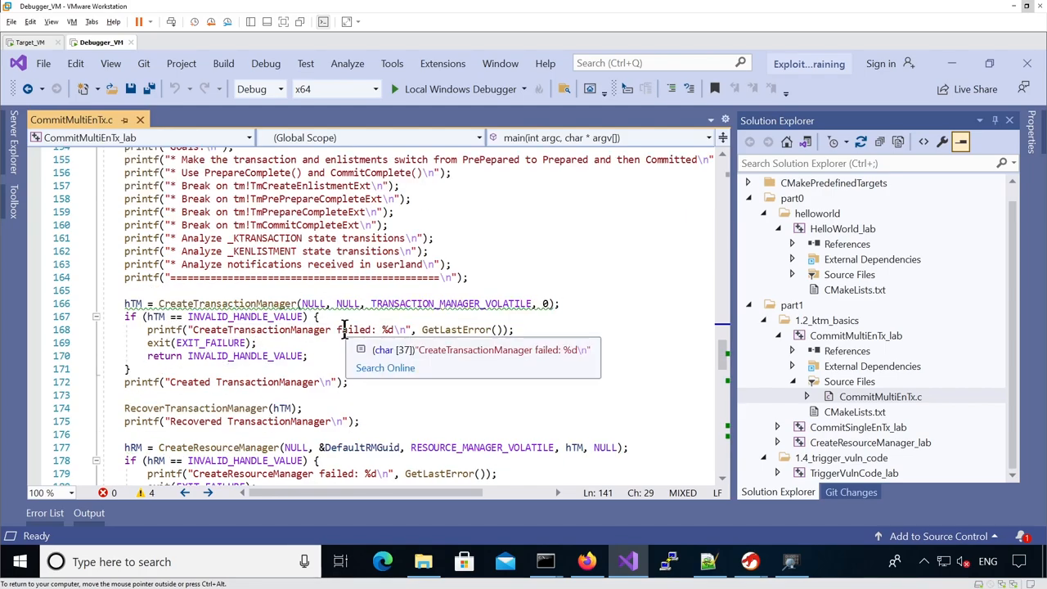
pyautogui.doubleClick(227, 303)
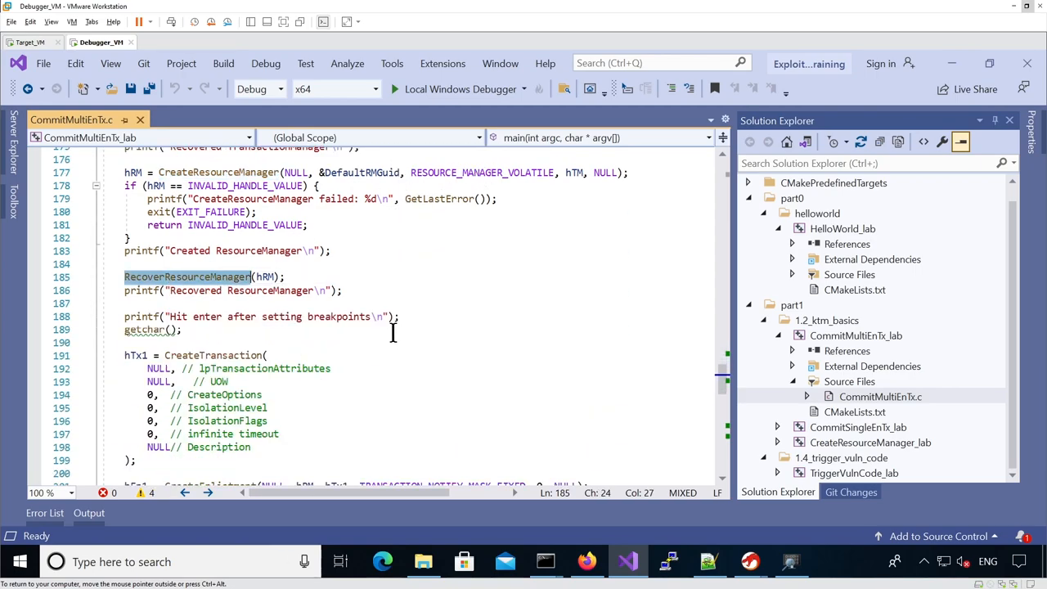
pyautogui.scroll(-3)
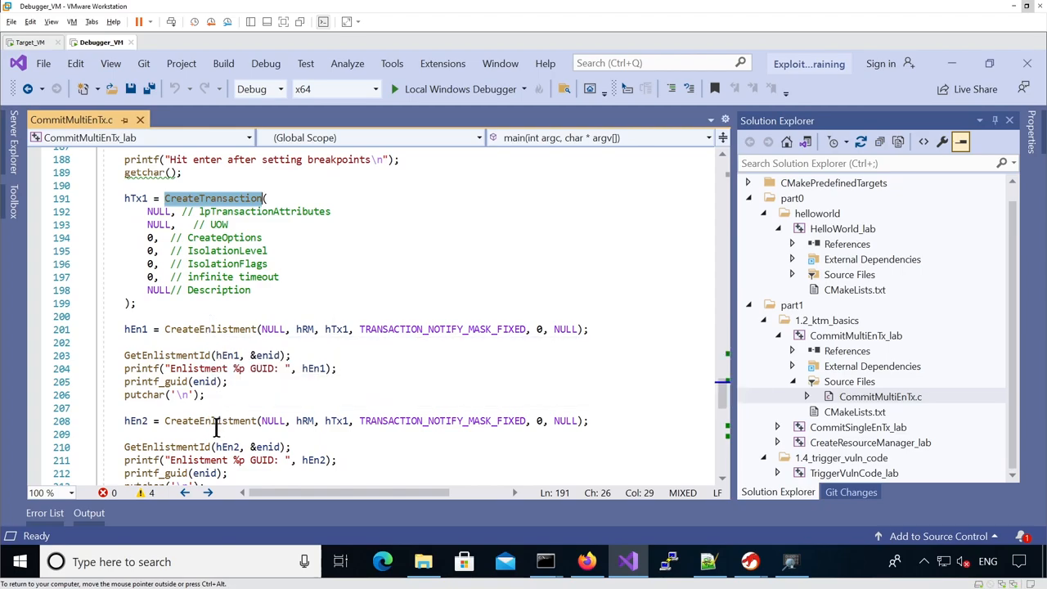
pyautogui.doubleClick(333, 329)
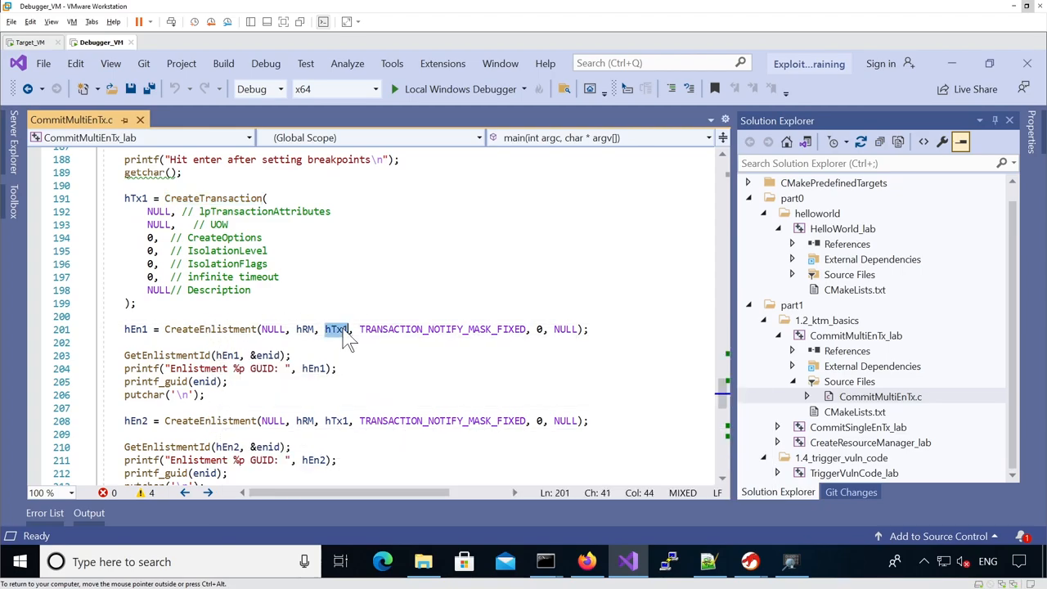
pyautogui.scroll(-3)
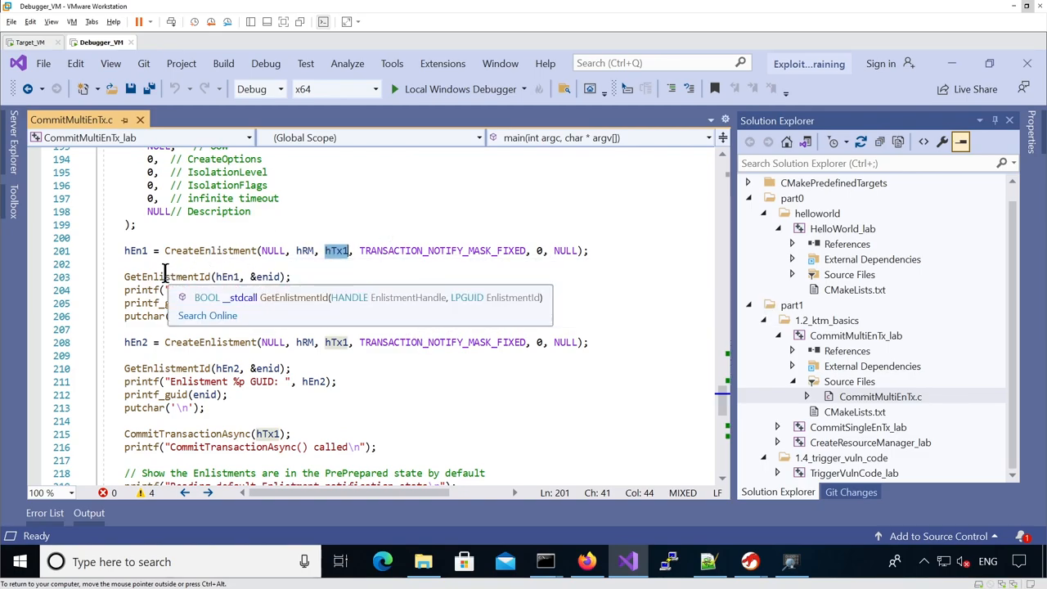
pyautogui.doubleClick(167, 277)
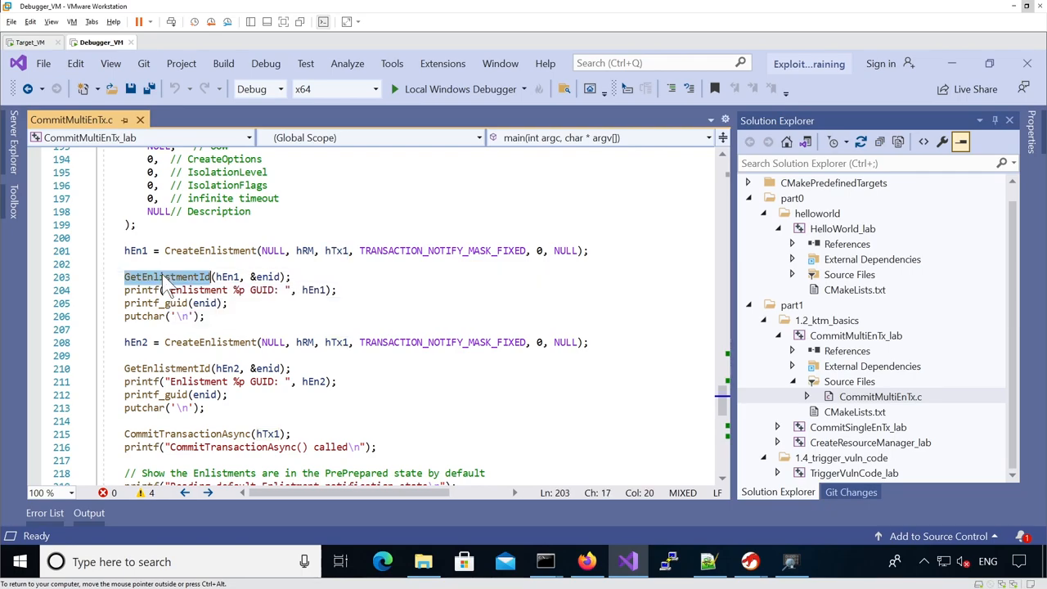
pyautogui.click(587, 561)
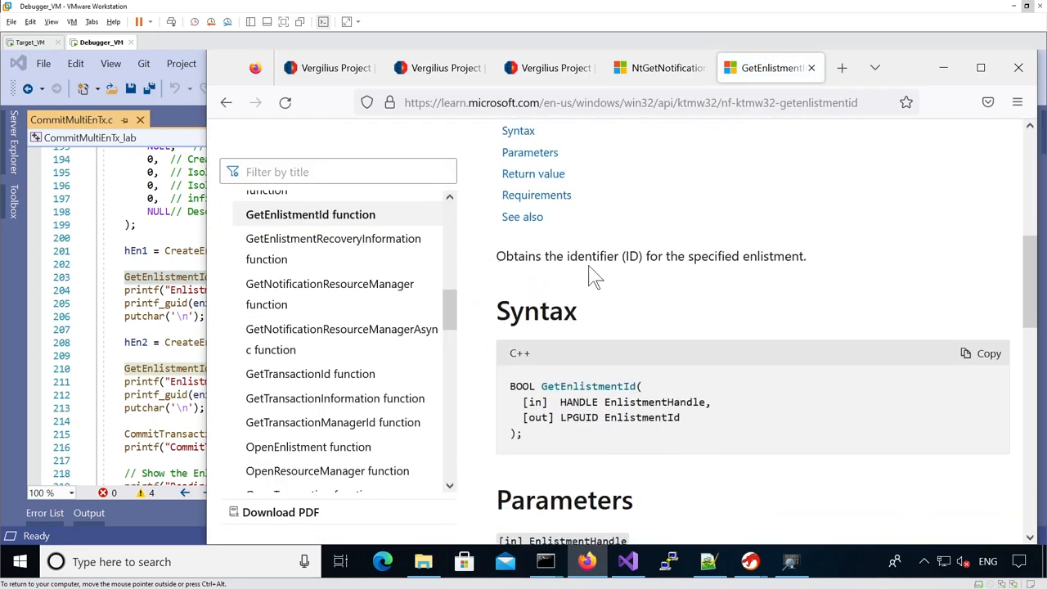
# - Read the GetEnlistmentId Syntax and Parameters sections on Microsoft Learn
pyautogui.scroll(-3)
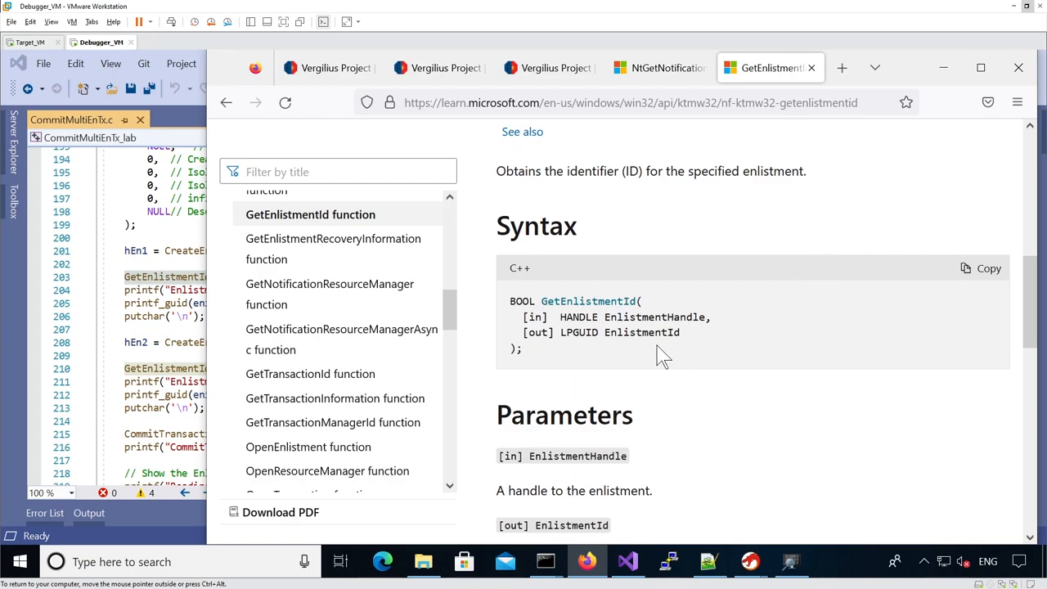
pyautogui.scroll(-3)
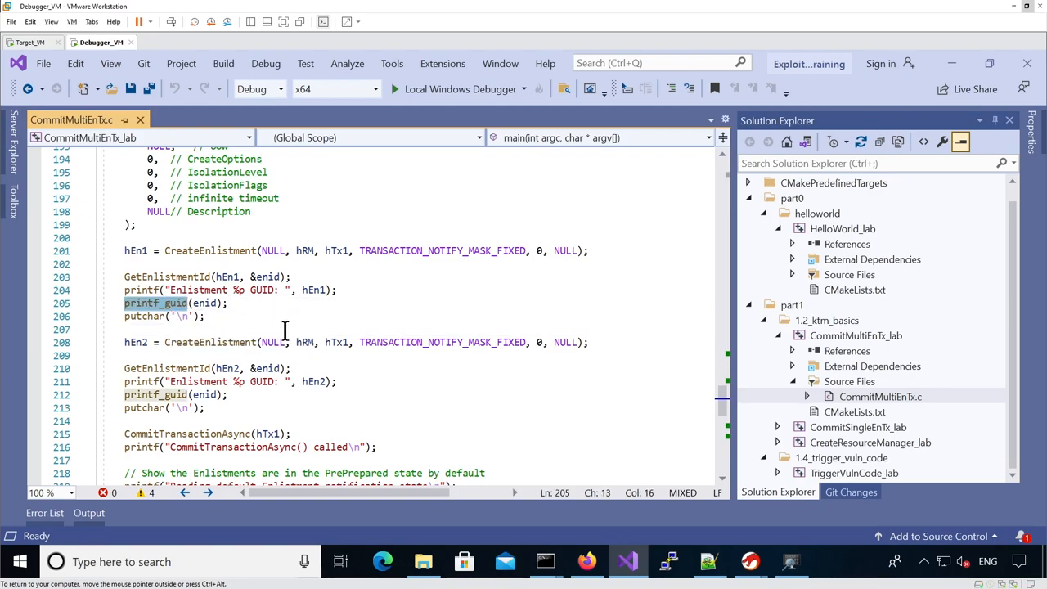
pyautogui.scroll(-3)
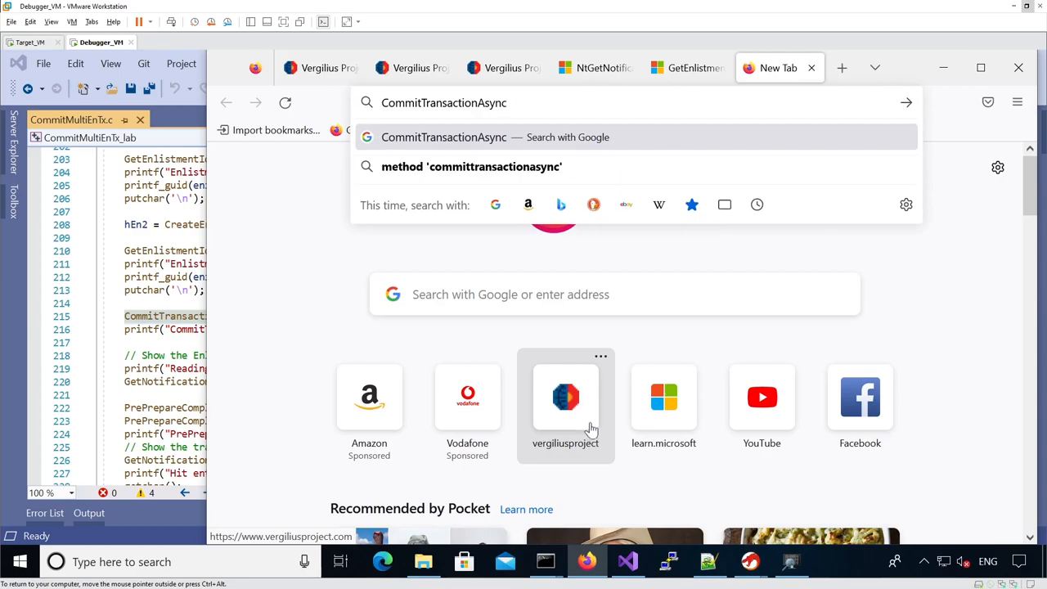
pyautogui.click(627, 561)
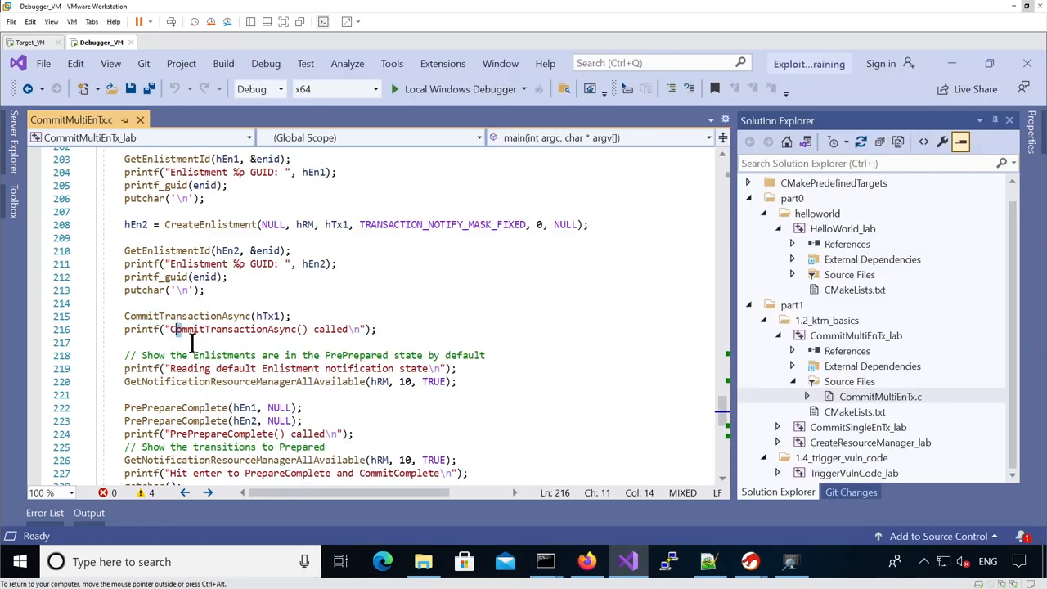
pyautogui.click(269, 315)
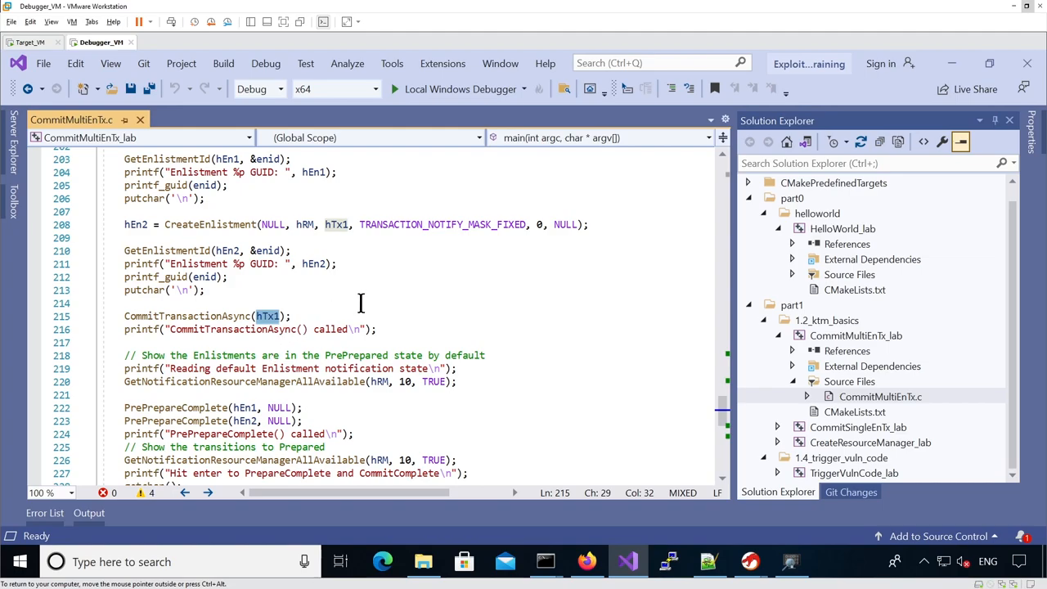
pyautogui.scroll(-3)
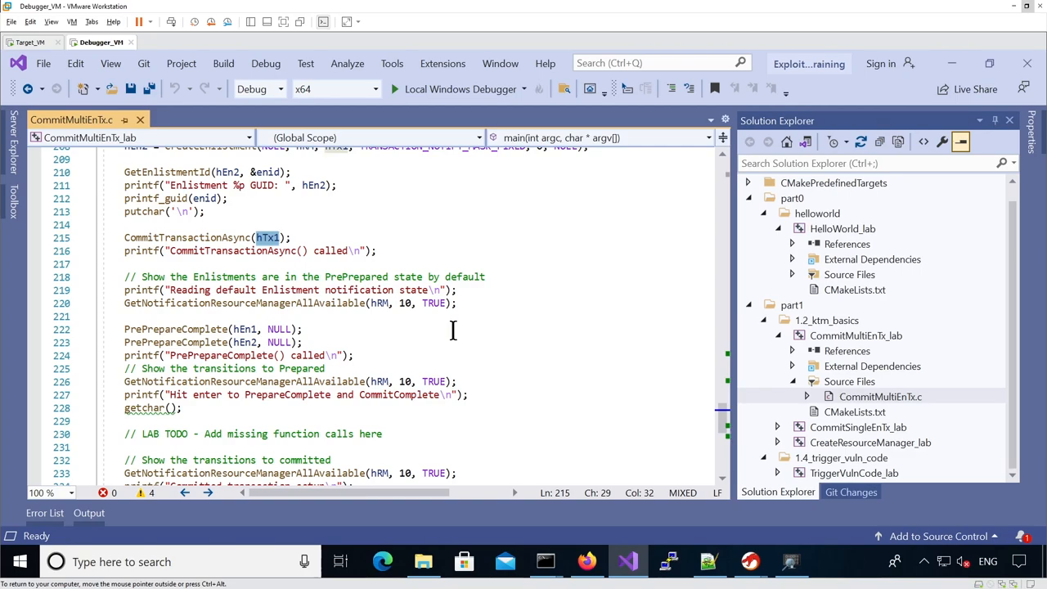
pyautogui.scroll(-3)
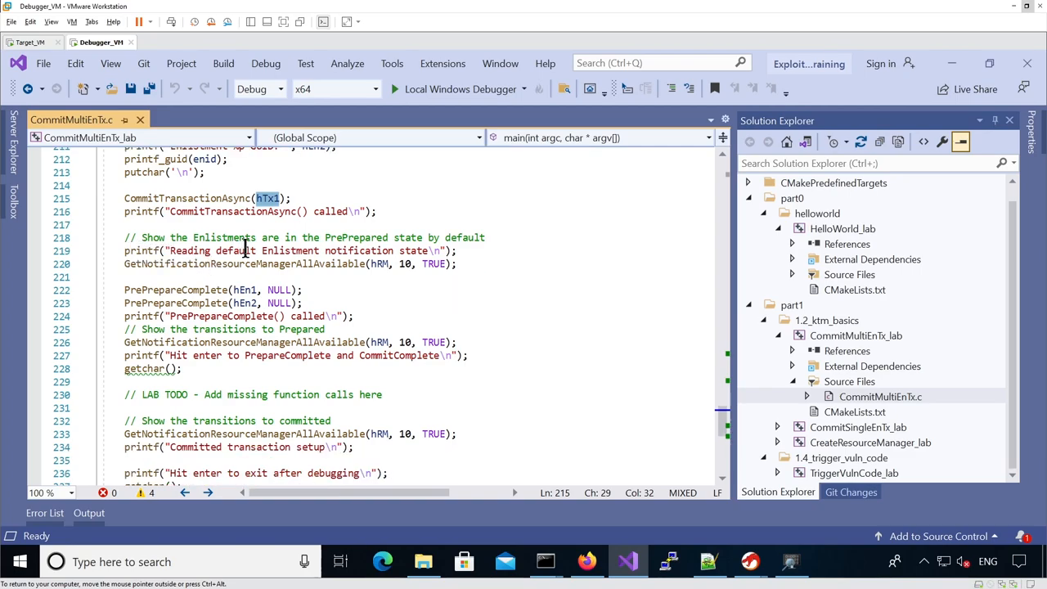
pyautogui.moveTo(351, 250)
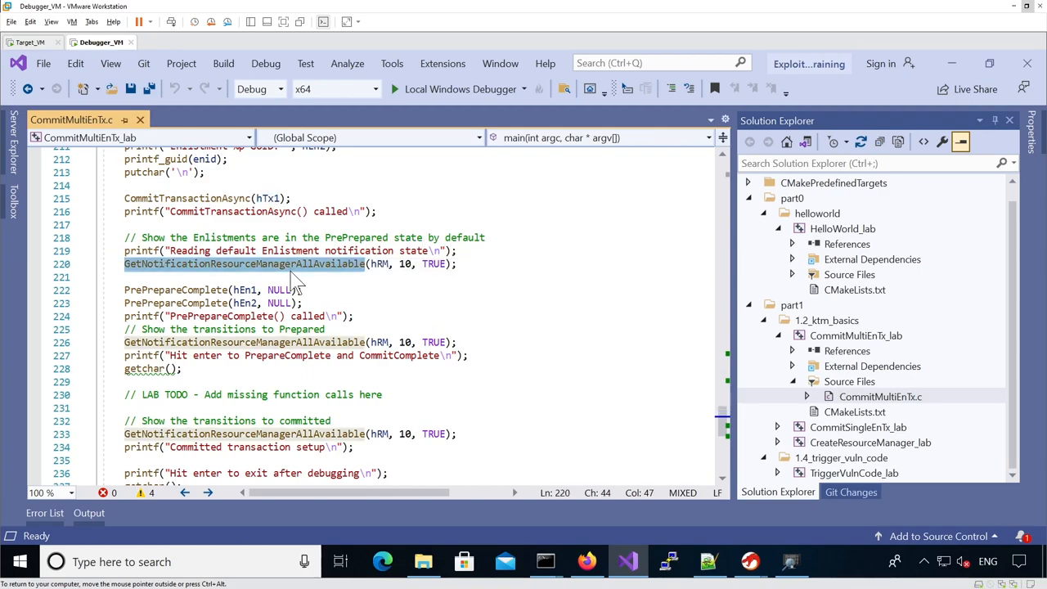
pyautogui.click(282, 263)
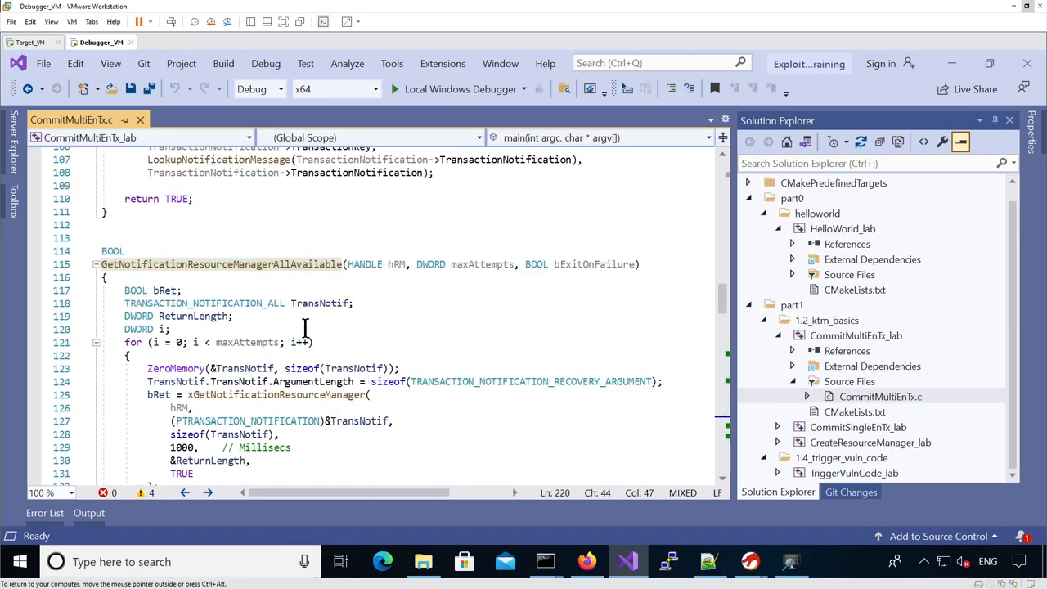
pyautogui.scroll(-3)
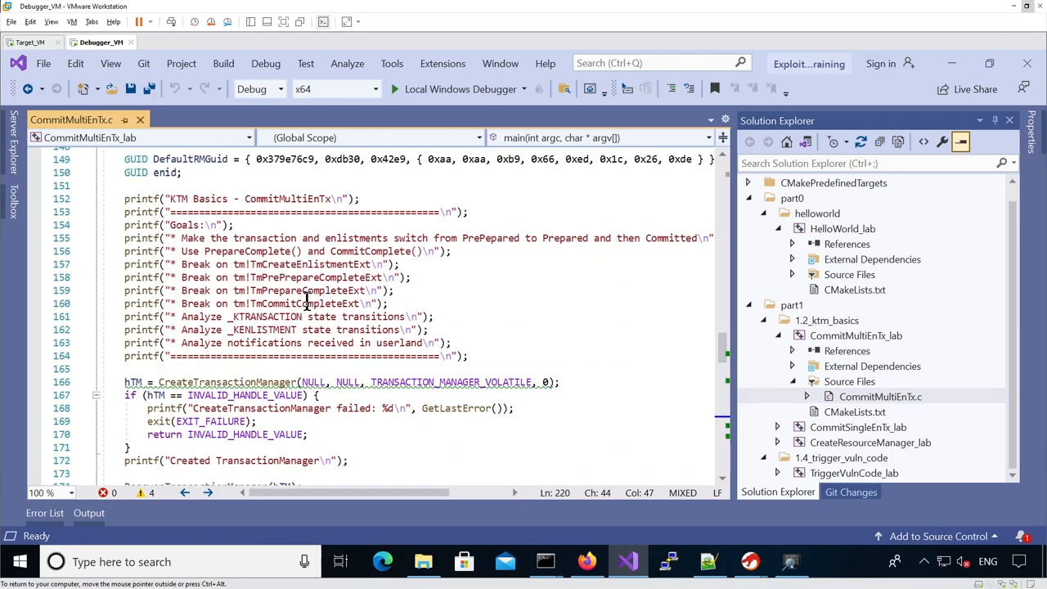
pyautogui.scroll(-3)
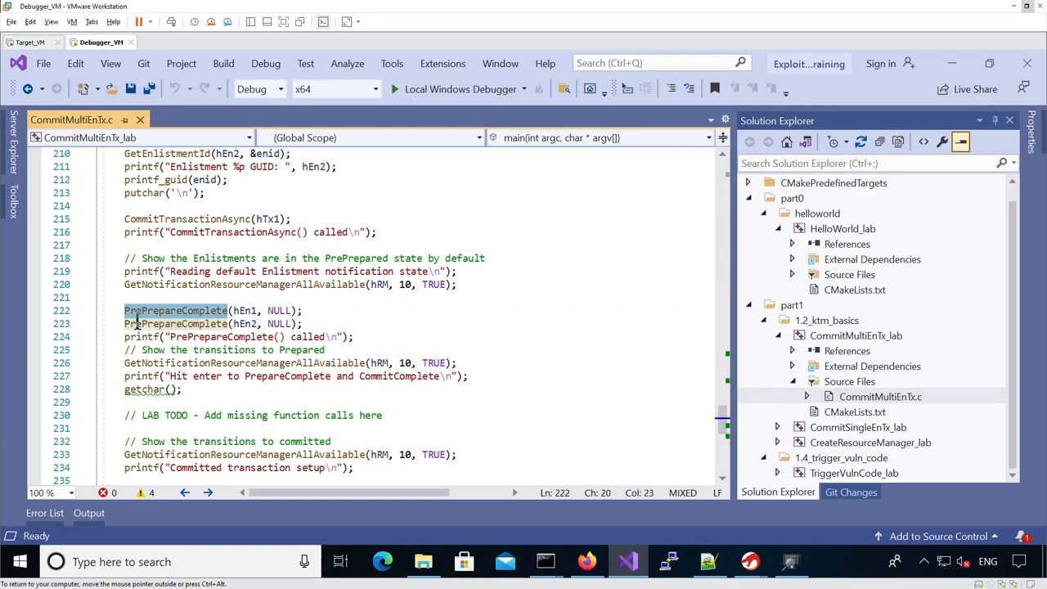
pyautogui.moveTo(176, 310)
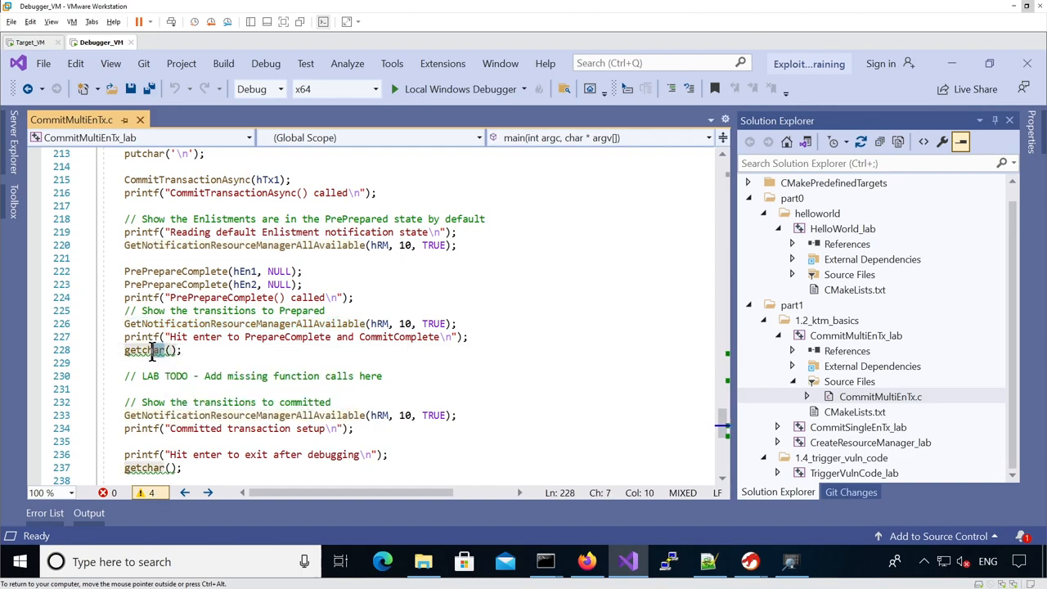
pyautogui.scroll(-3)
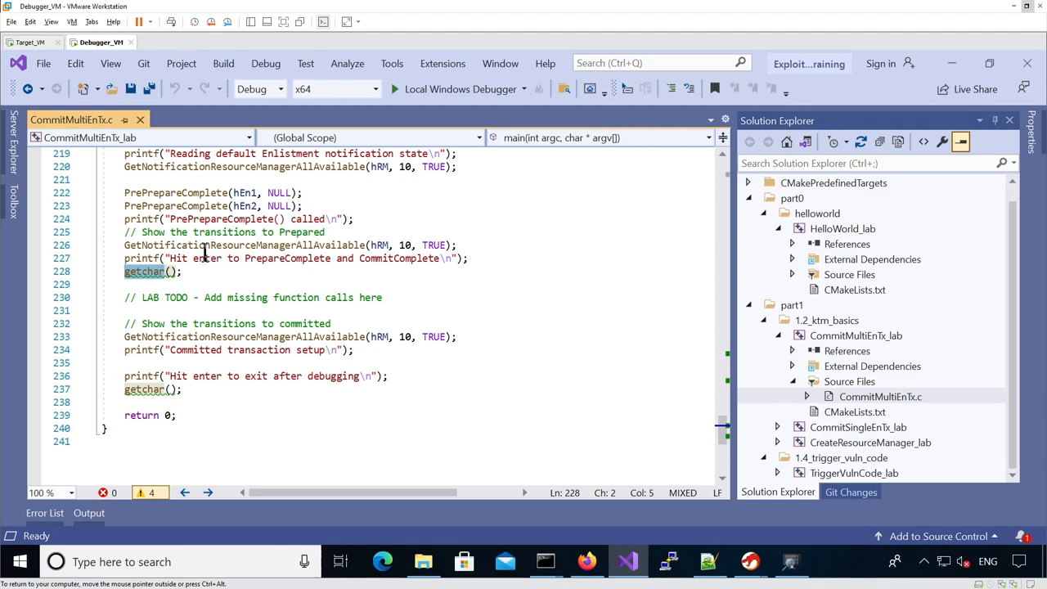
pyautogui.moveTo(248, 258)
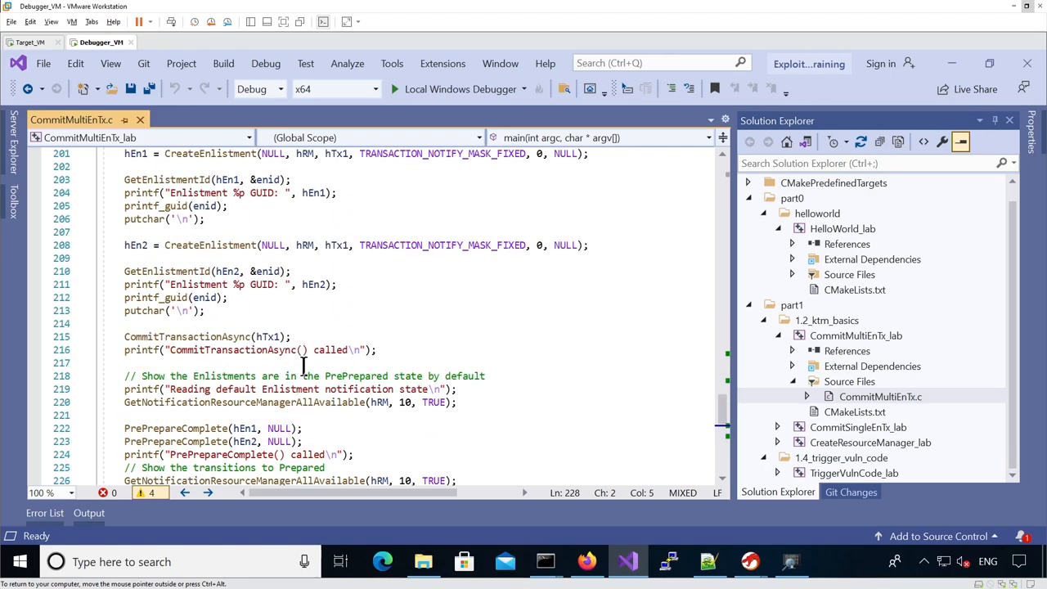
pyautogui.scroll(3)
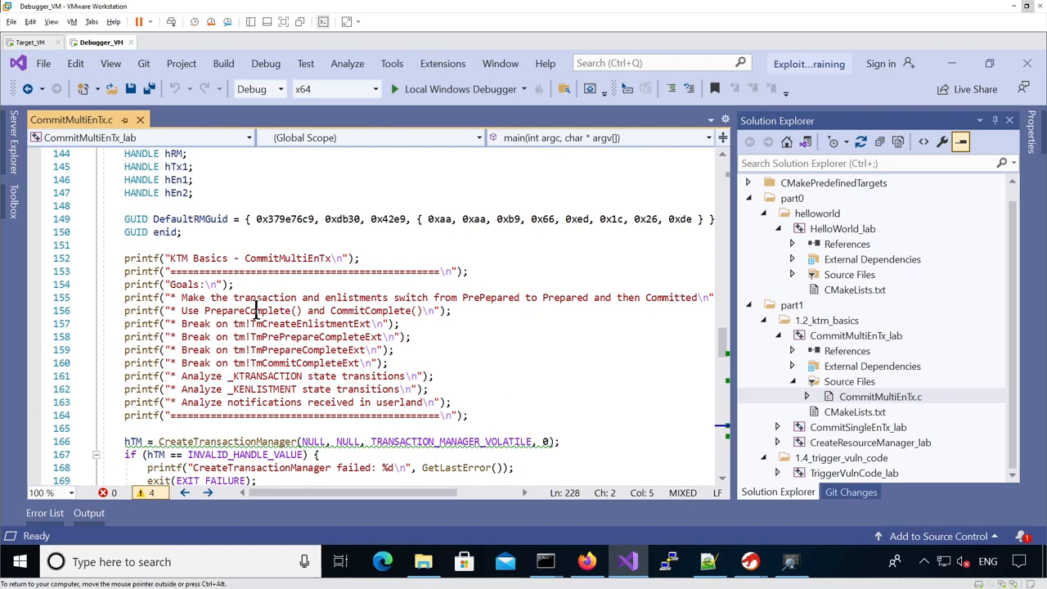
pyautogui.doubleClick(246, 311)
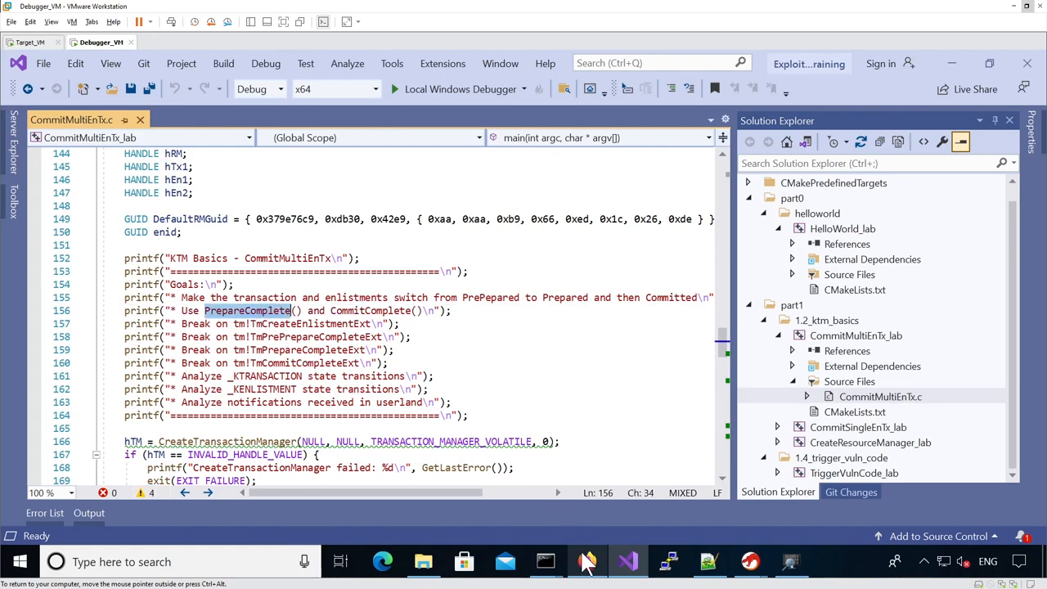
pyautogui.click(587, 561)
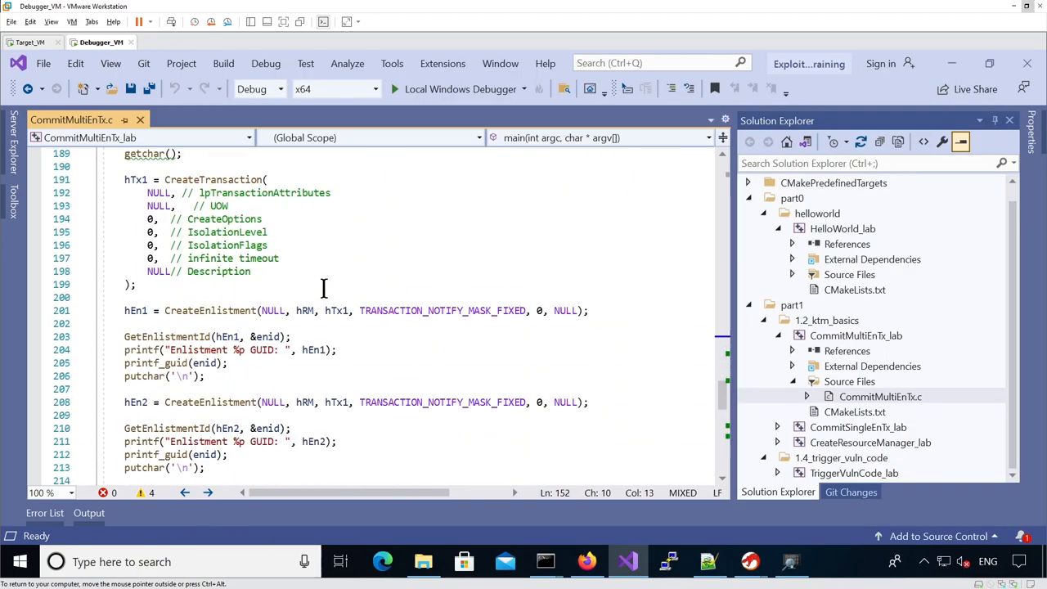
pyautogui.scroll(-3)
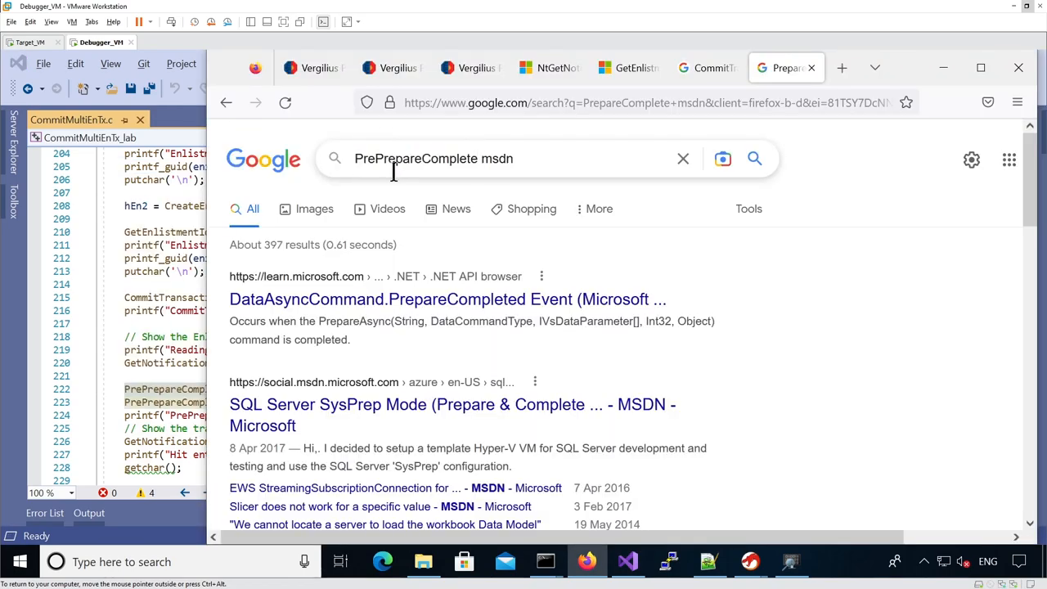
# - Search for the kernel transaction manager docs, open the KTM article and filter titles by PrePrepareComplete
pyautogui.scroll(-3)
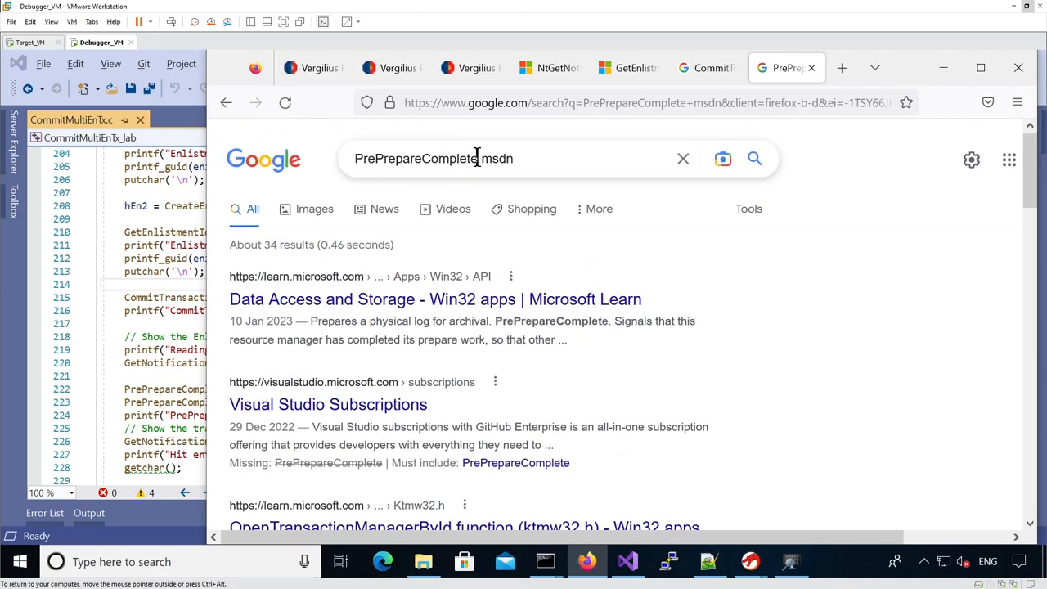
pyautogui.click(417, 159)
pyautogui.write('kernel transactino manager')
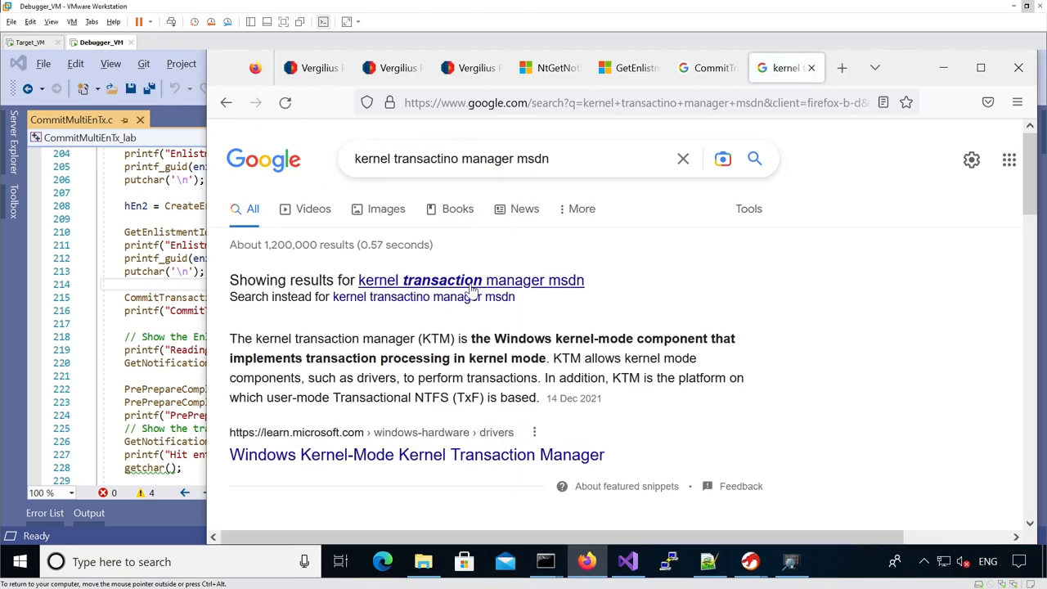
pyautogui.click(415, 455)
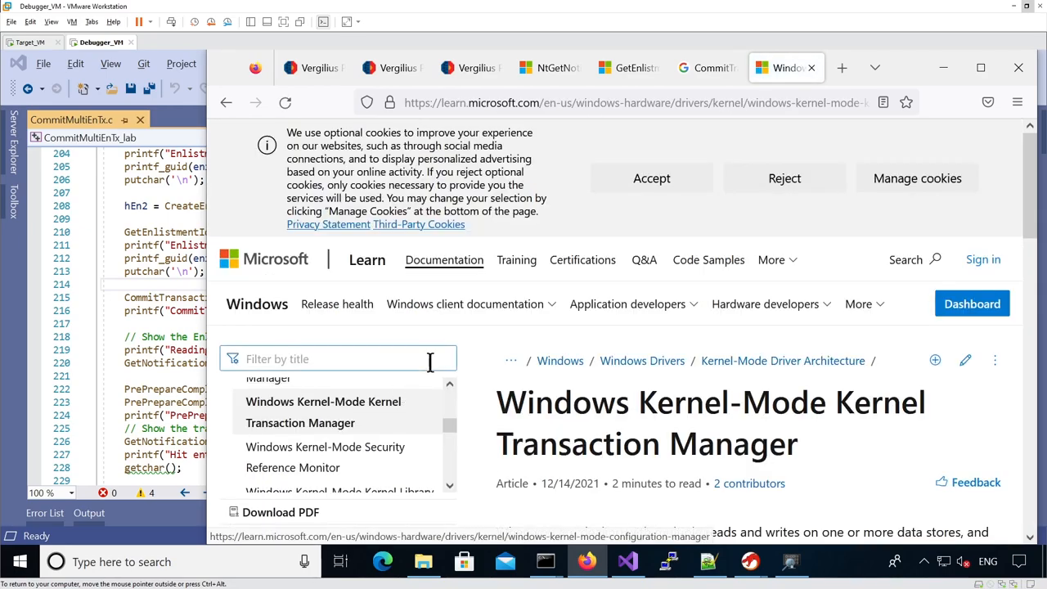
pyautogui.write('PrePrepareComplete (')
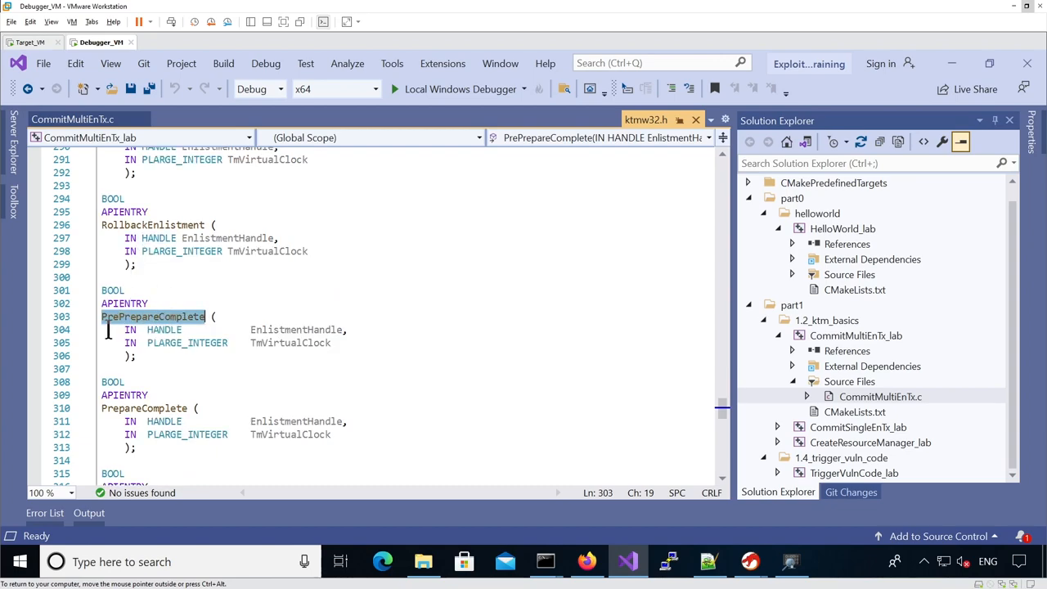
pyautogui.moveTo(206, 317)
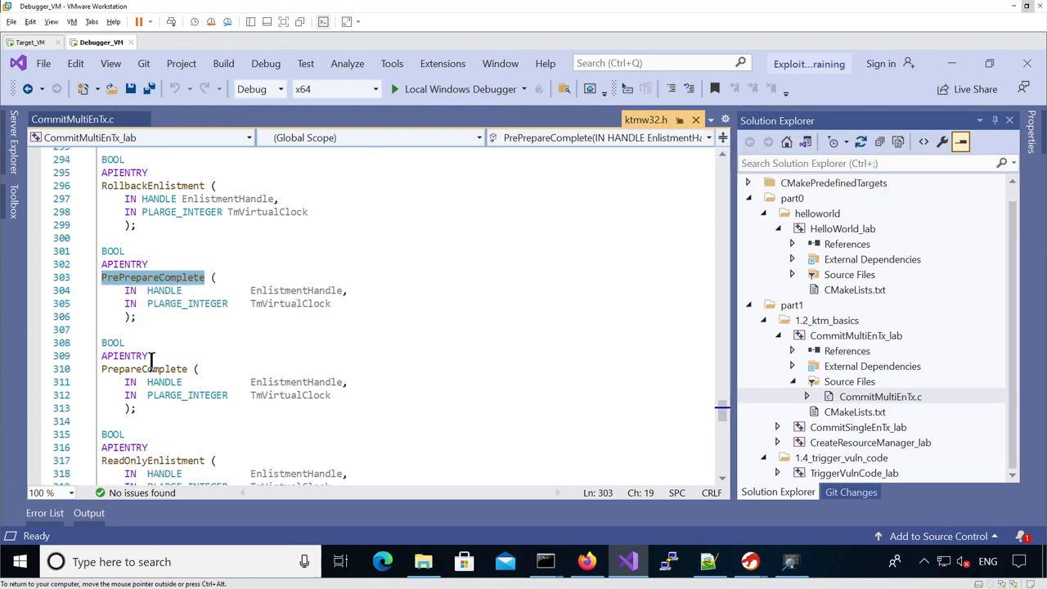
# - Scroll ktmw32.h from PrePrepareComplete down to the PrepareComplete declaration
pyautogui.scroll(-3)
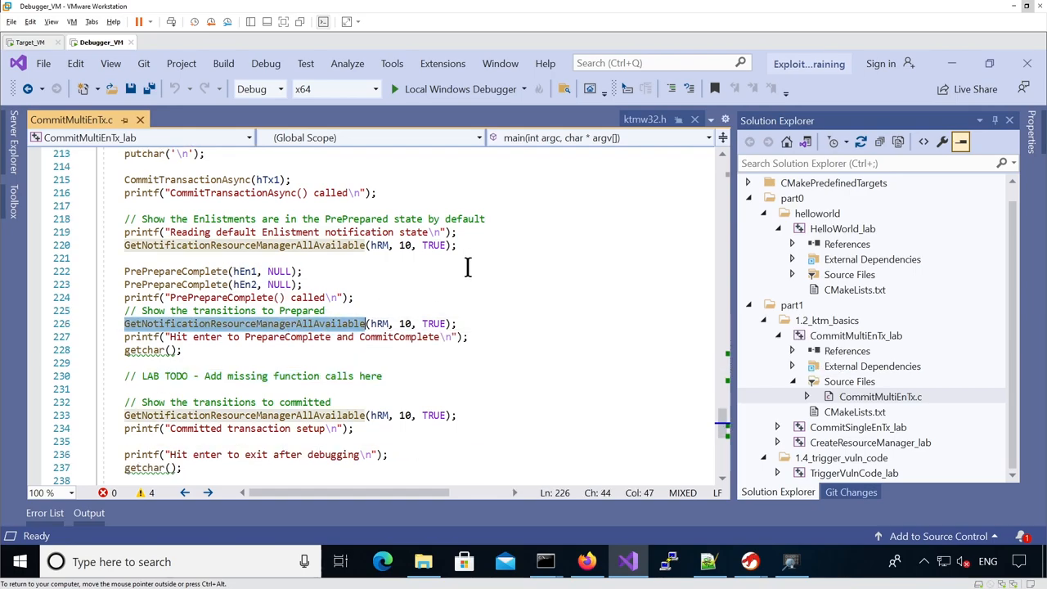
# - Scroll main in CommitMultiEnTx.c from the second enlistment through the PrePrepareComplete checks
pyautogui.scroll(-3)
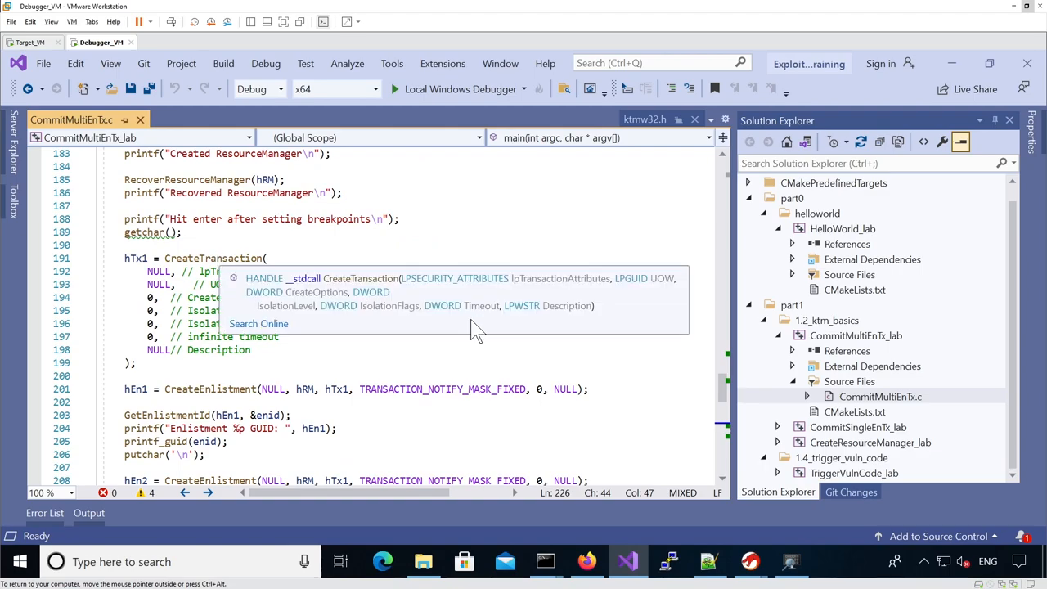
pyautogui.scroll(-3)
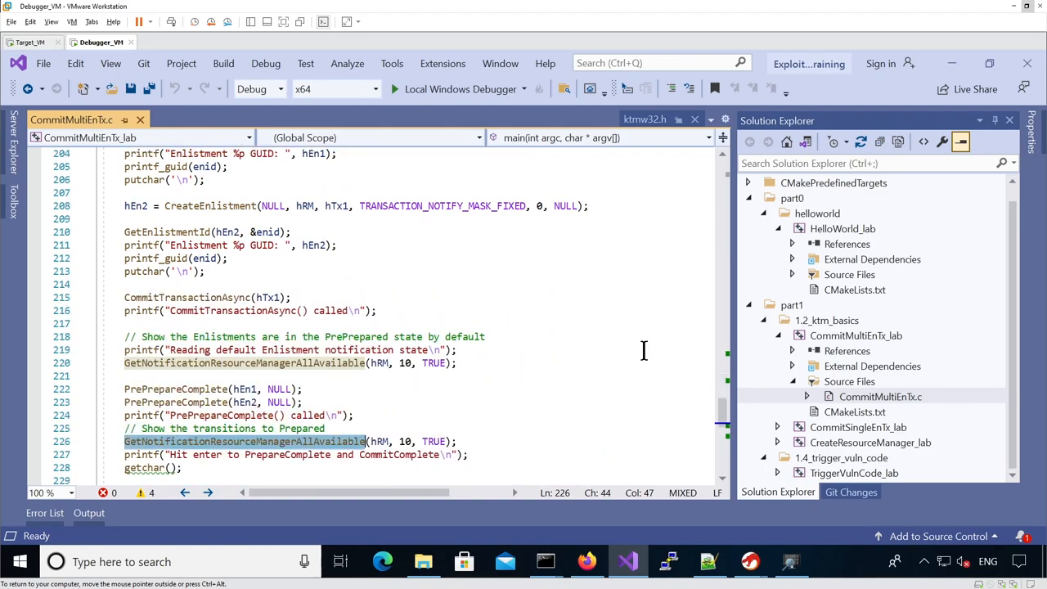
pyautogui.scroll(-3)
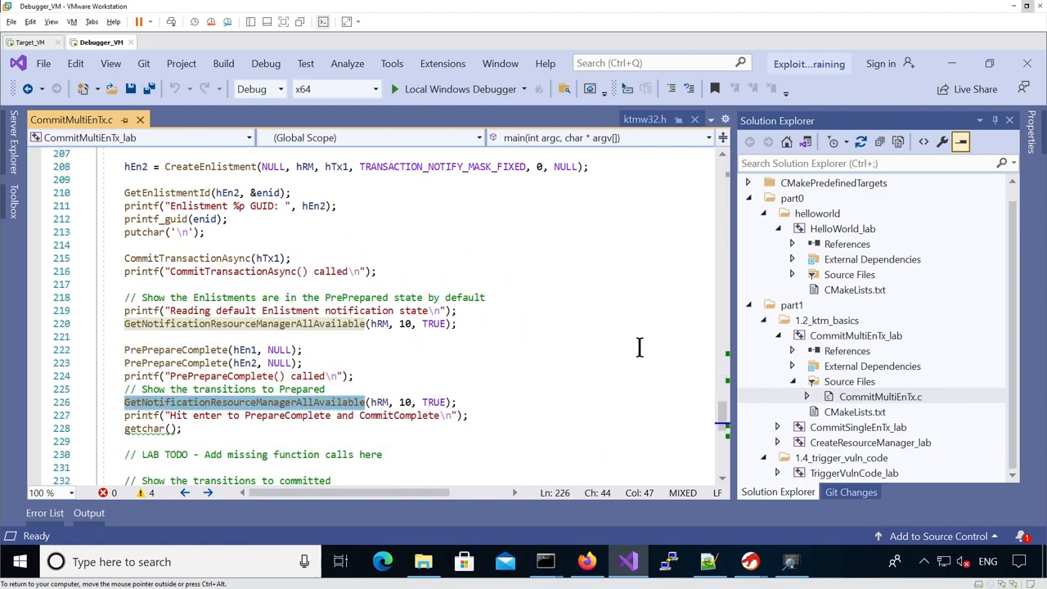